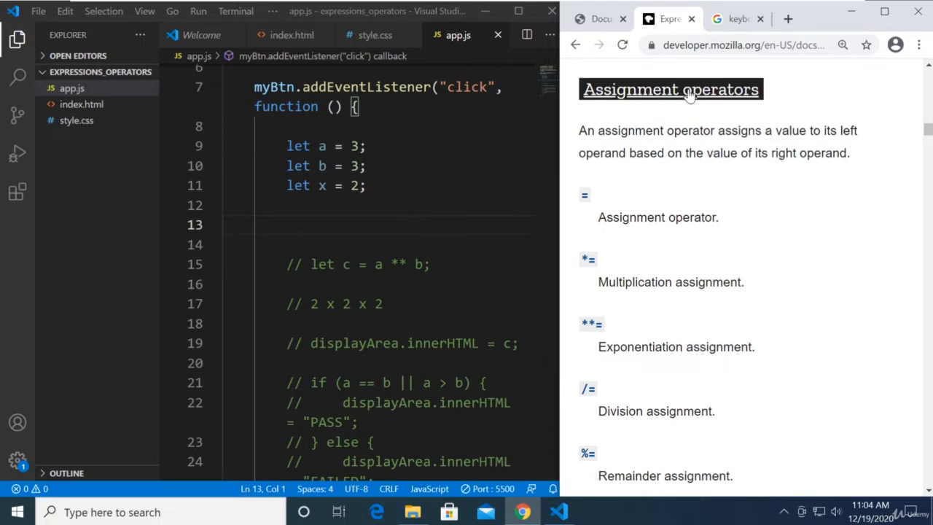
mouse_move(671, 89)
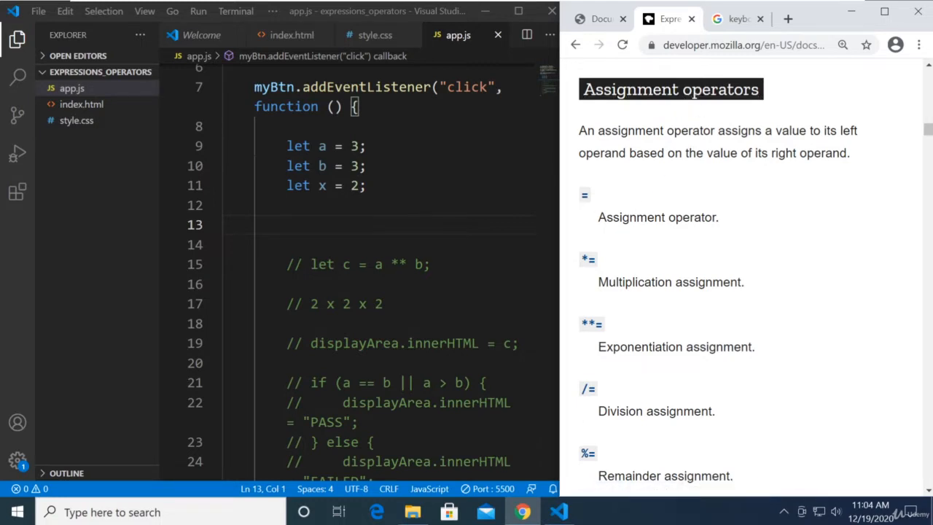
mouse_move(597, 210)
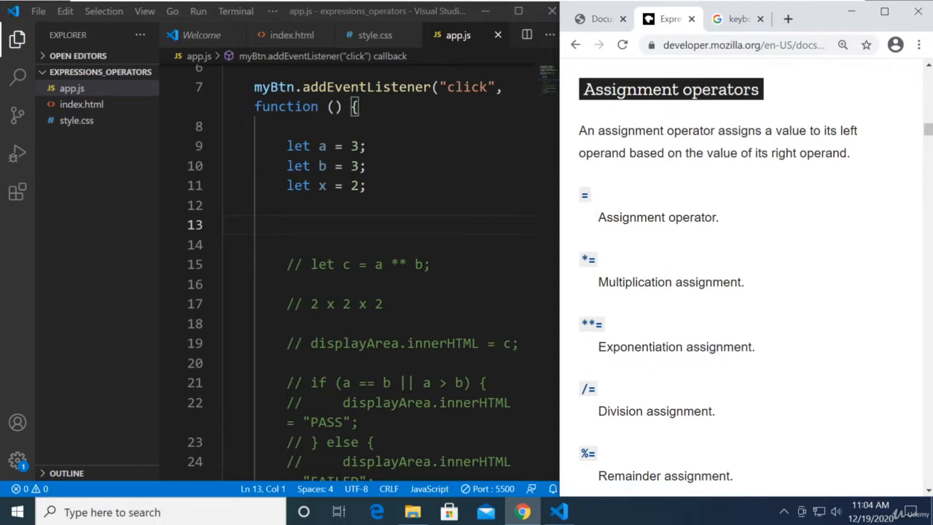
Step: Scroll the MDN Assignment operators page until += Addition assignment is visible
double_click(321, 146)
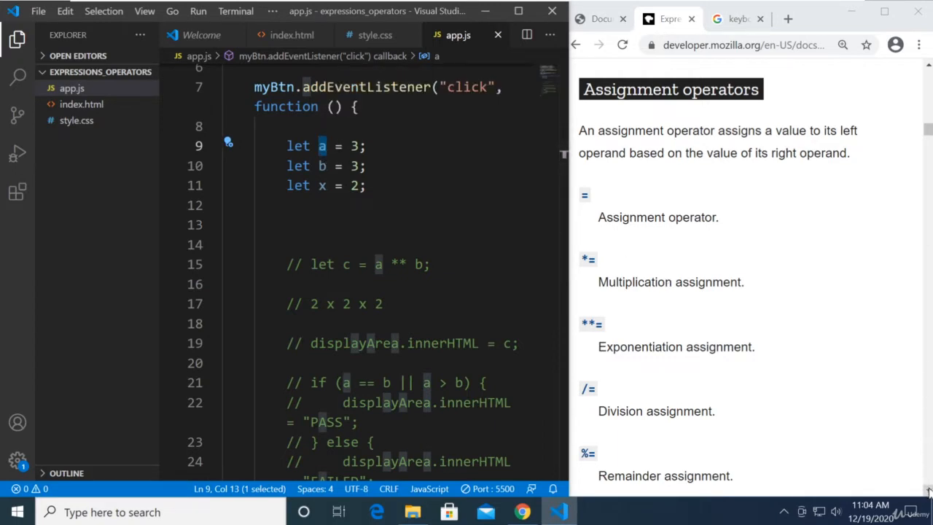
scroll("down", 3)
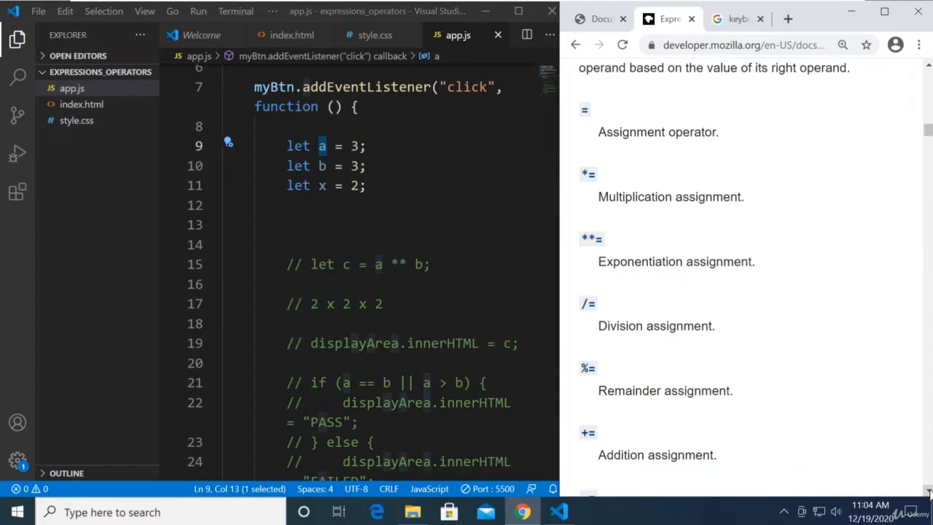
double_click(657, 452)
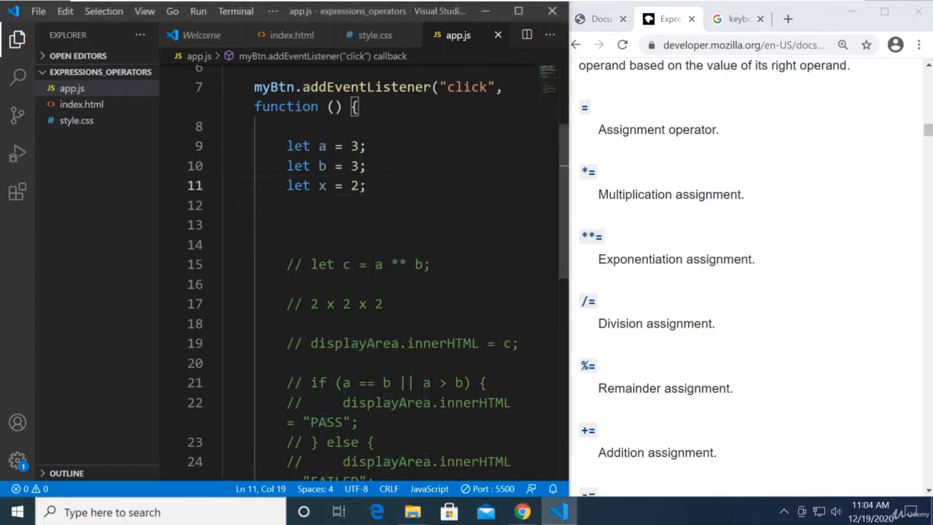
Step: Write the statement x += a; on blank line 13 below the declarations
type("x")
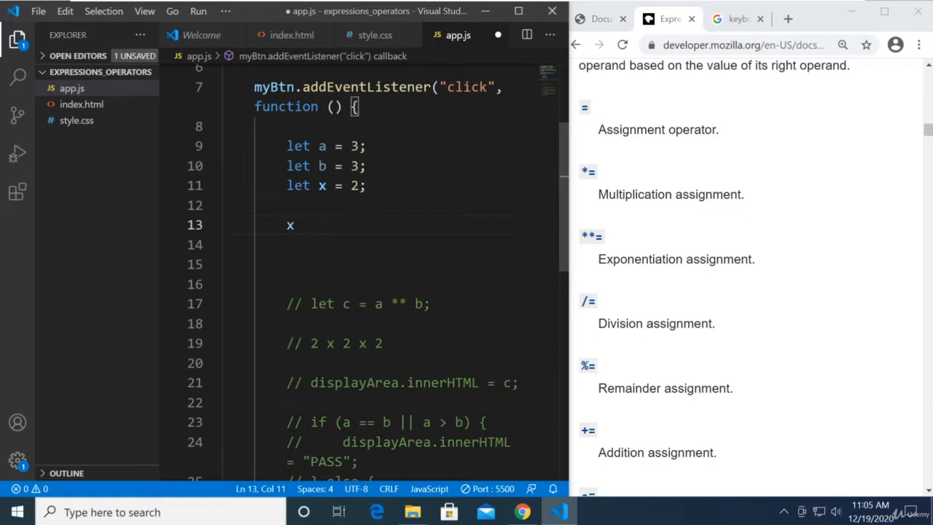
type("+=")
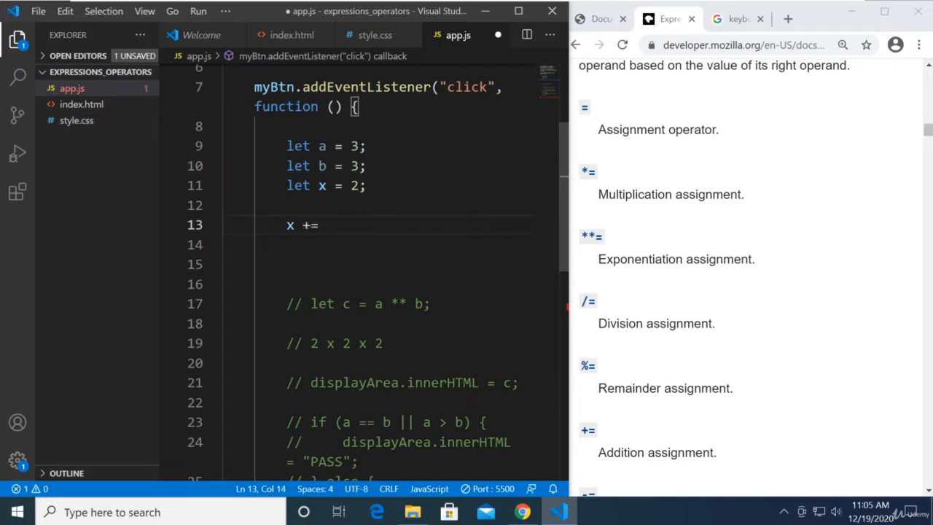
type("a;")
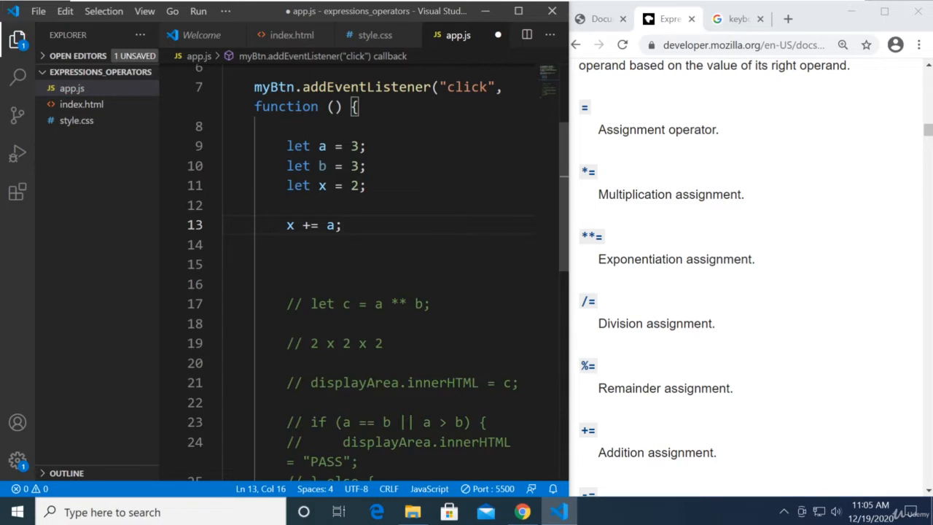
left_click(601, 18)
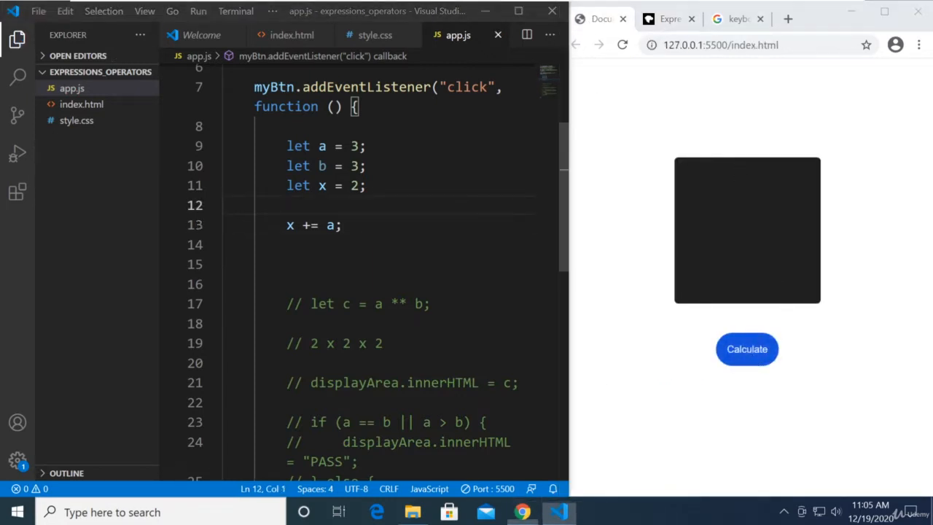
Step: Write displayArea.innerHTML = x; on line 15 and calculate to show 5 in the display box
type("displa")
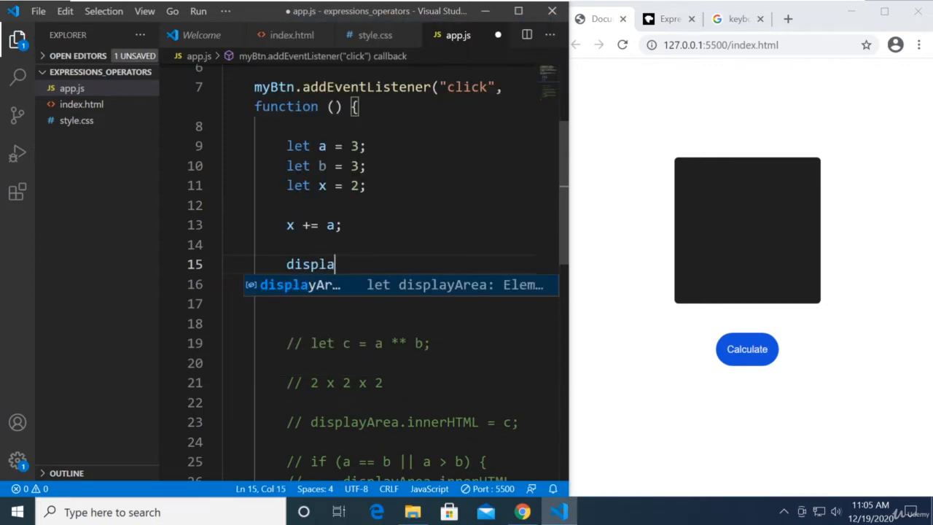
type("yArea.ion")
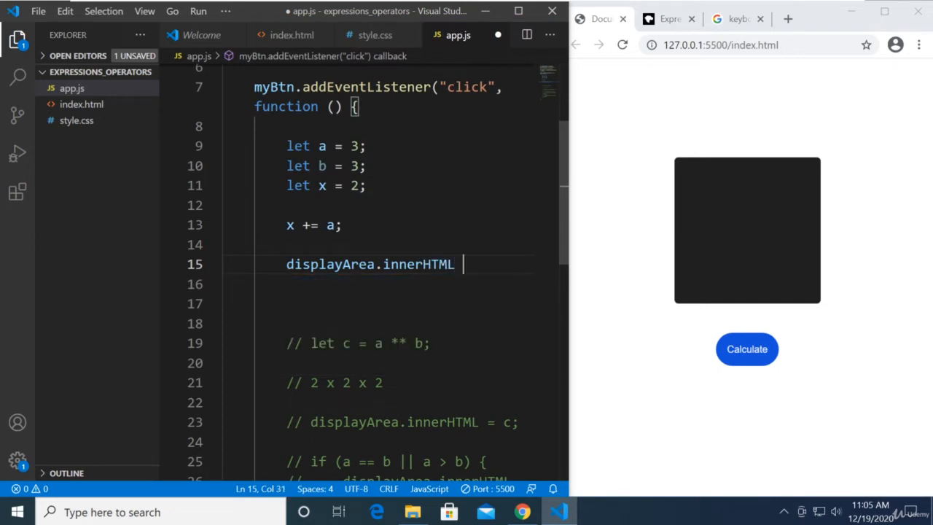
type("= x;")
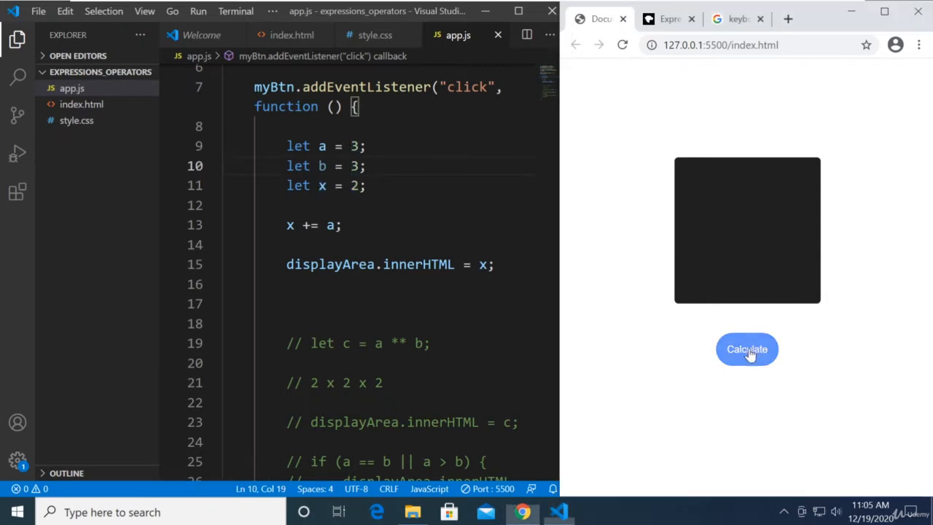
left_click(746, 350)
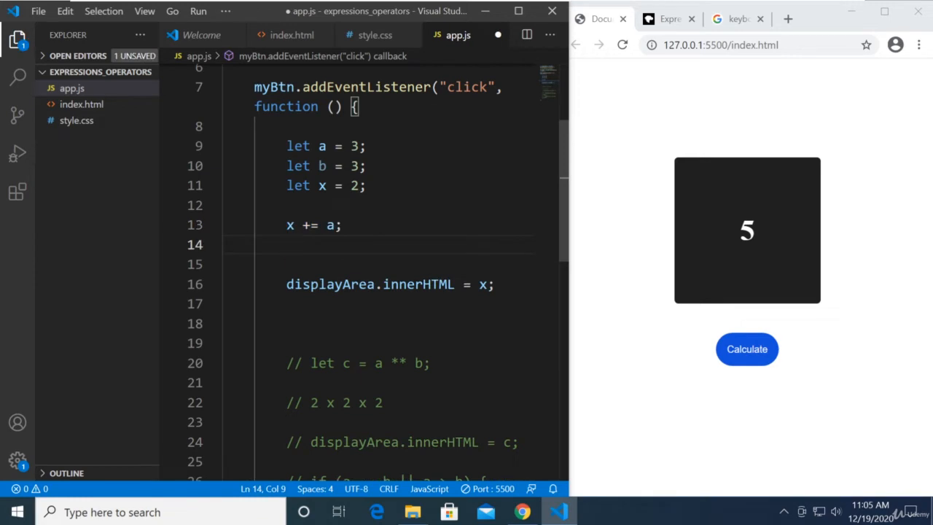
Step: Write the long form x = x + a;, comment out x += a;, and calculate to confirm the result 5
type("x =")
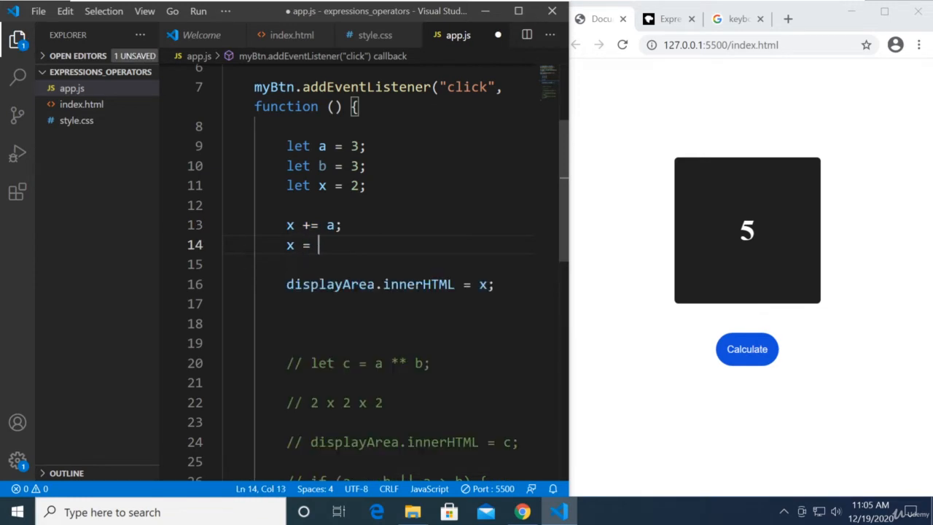
type("x + a")
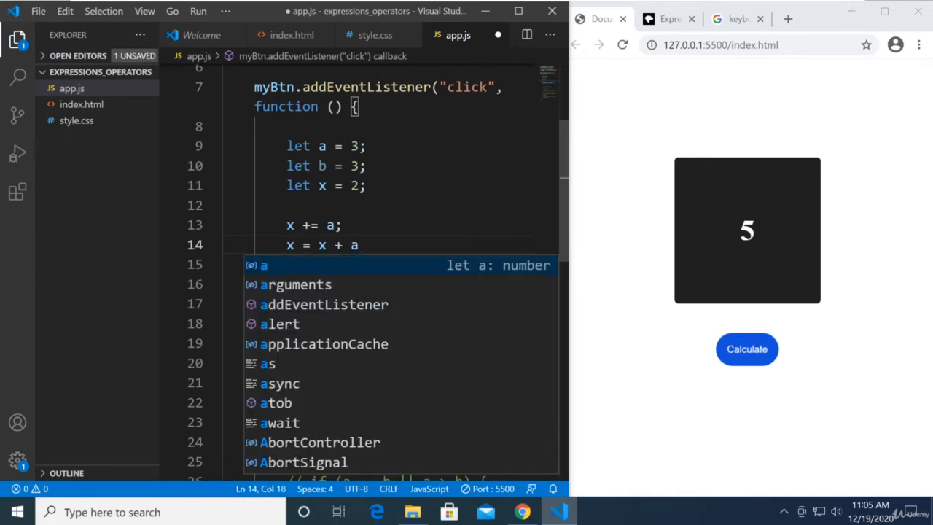
key("ctrl+/")
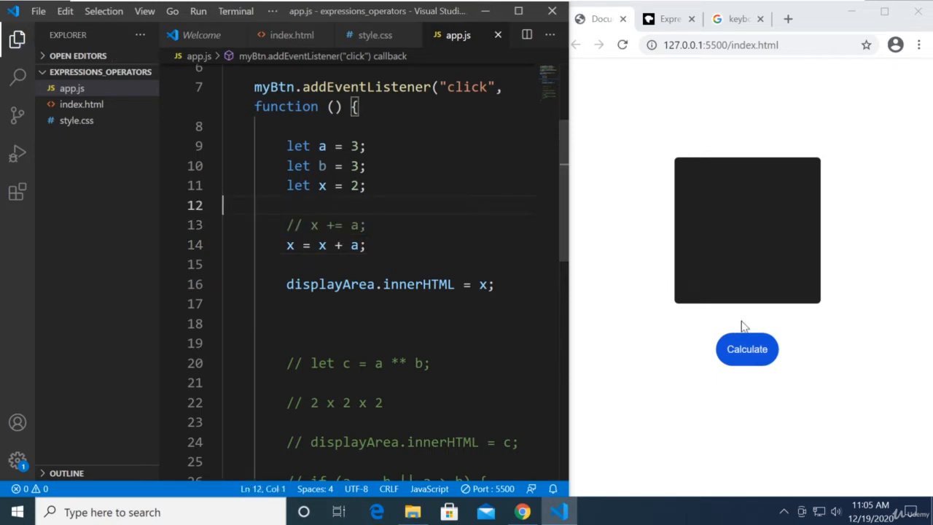
left_click(746, 348)
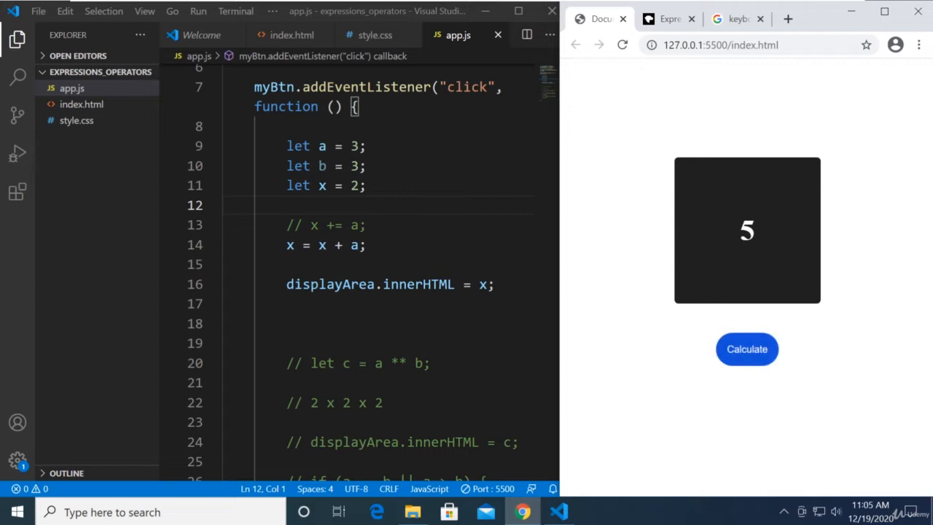
double_click(747, 230)
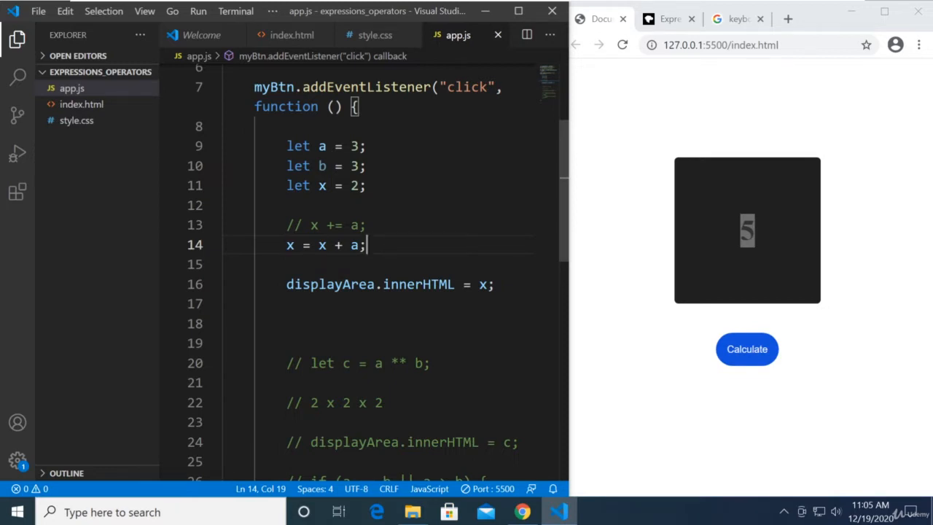
double_click(289, 245)
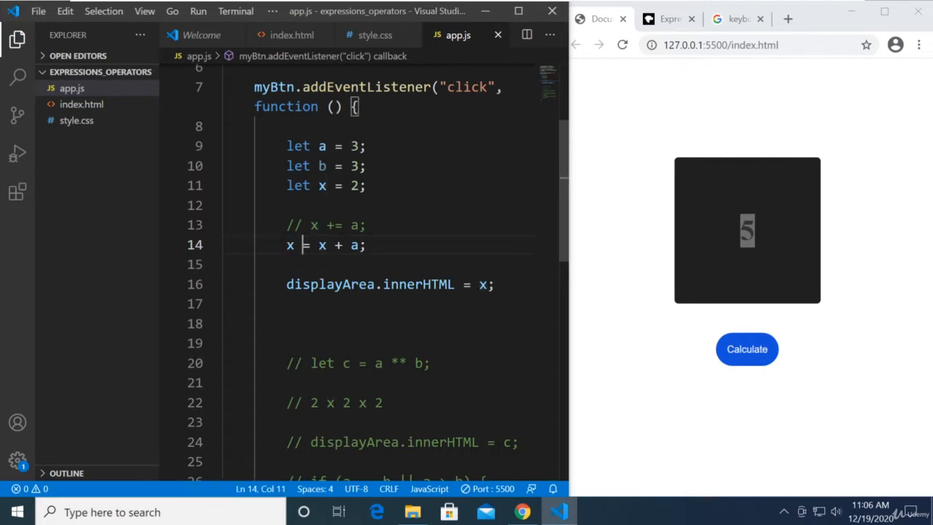
left_click_drag(318, 245, 359, 245)
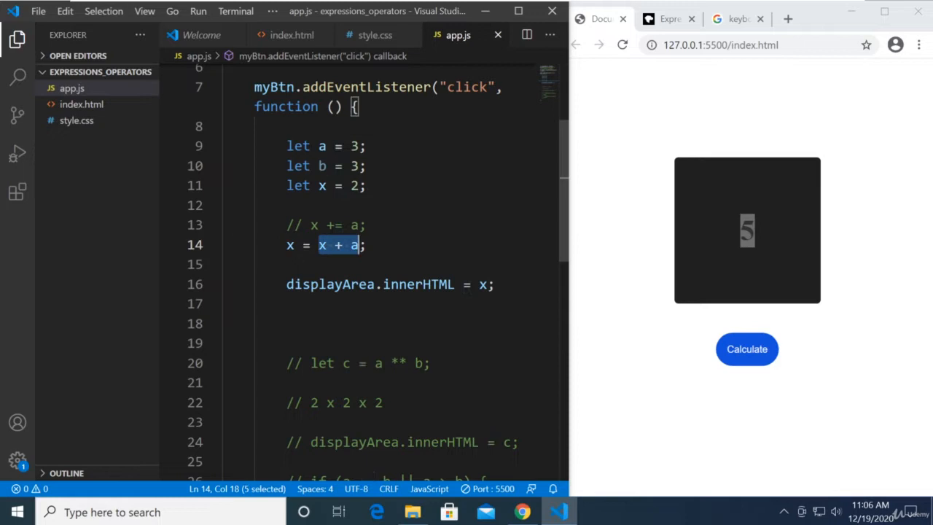
type("5")
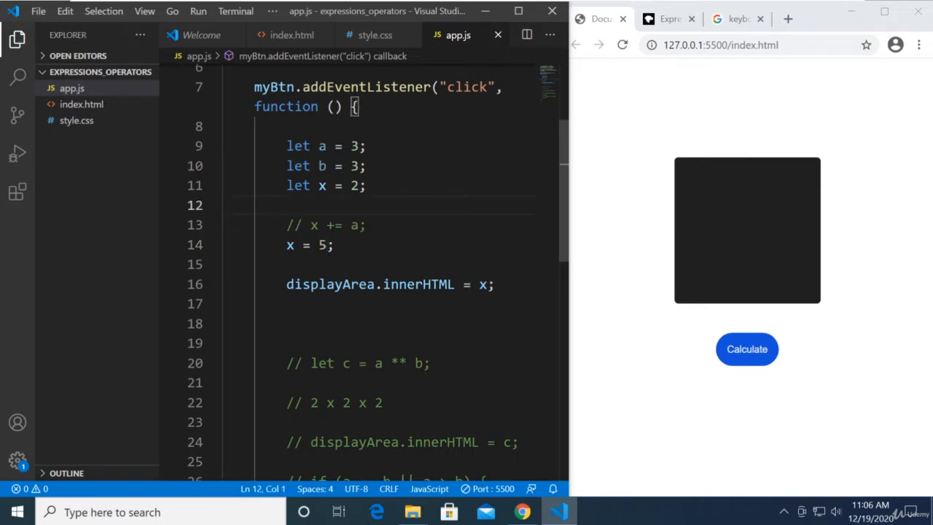
left_click(747, 348)
type("x + ")
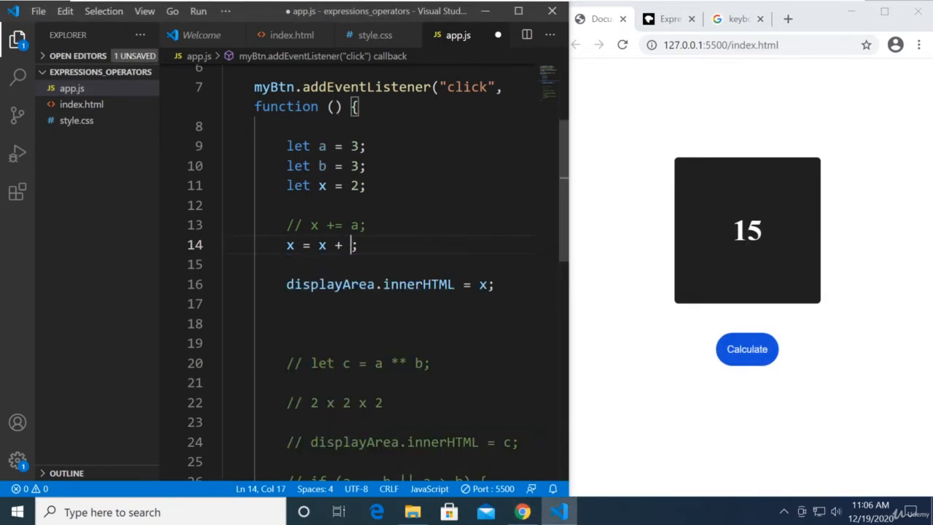
type("a")
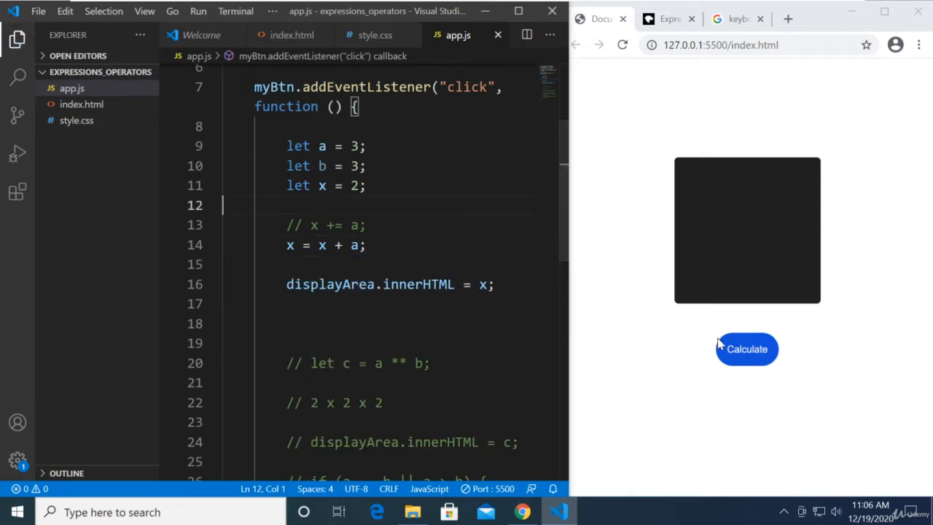
Step: Calculate the result and select the whole x = x + a line for commenting
left_click(746, 348)
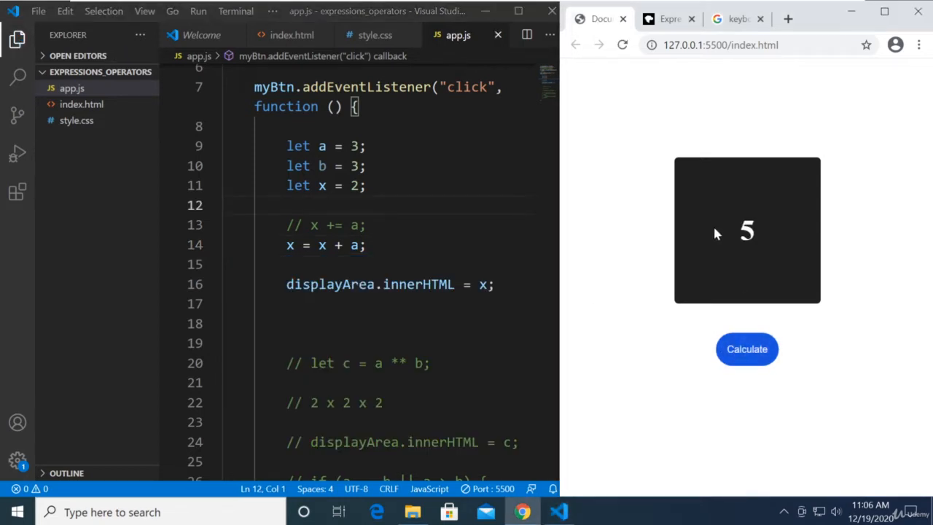
mouse_move(315, 224)
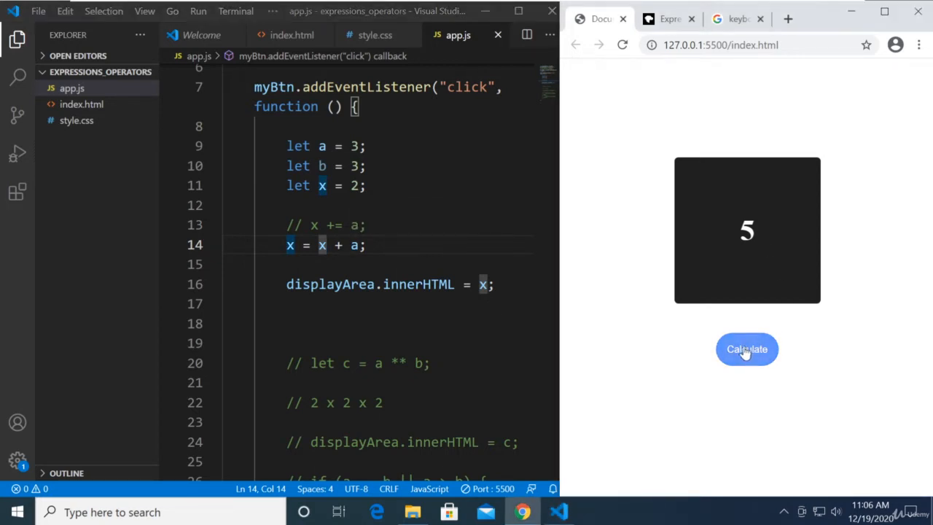
triple_click(325, 245)
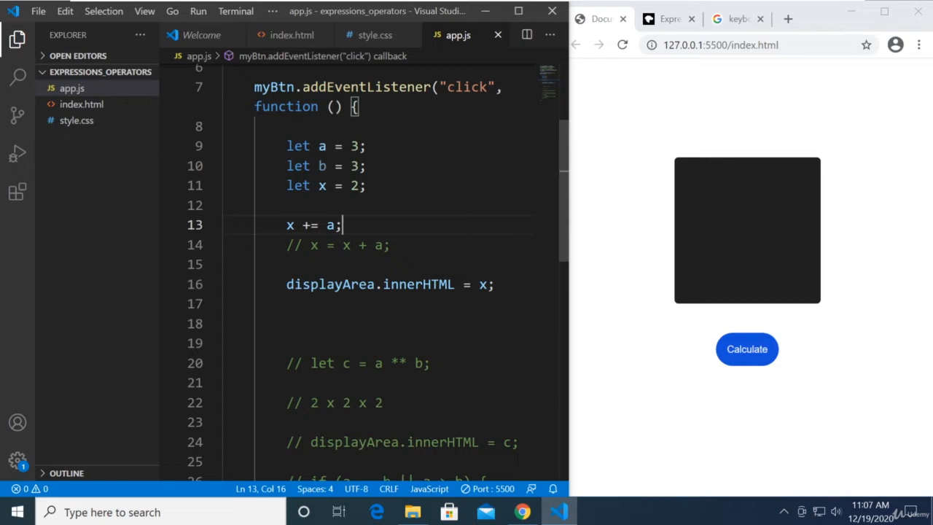
key("ctrl+/")
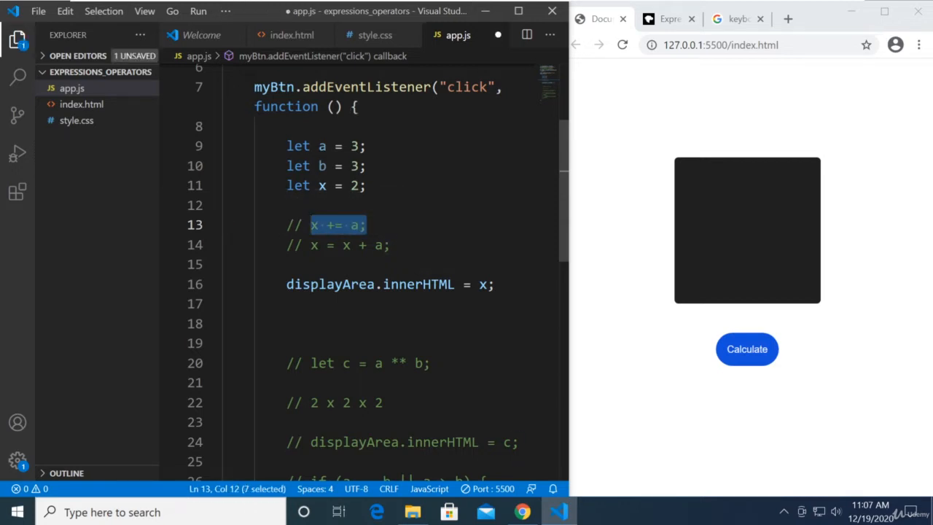
left_click(338, 245)
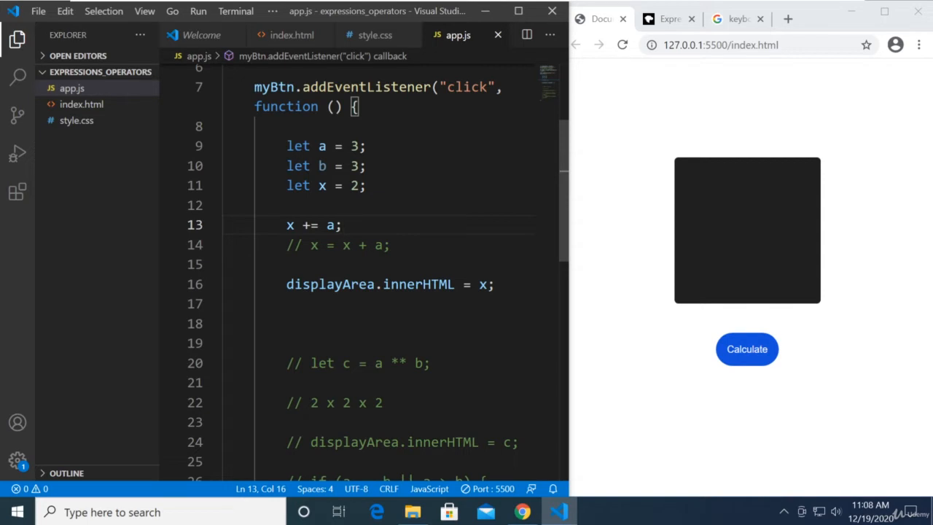
Step: Change line 13 to x -= a; after checking MDN, and calculate to show -1
left_click(669, 18)
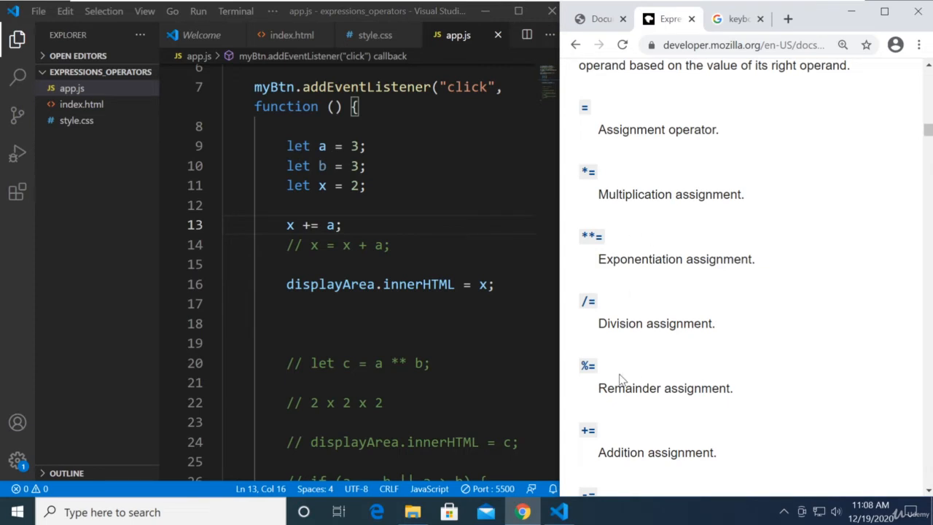
scroll("down", 3)
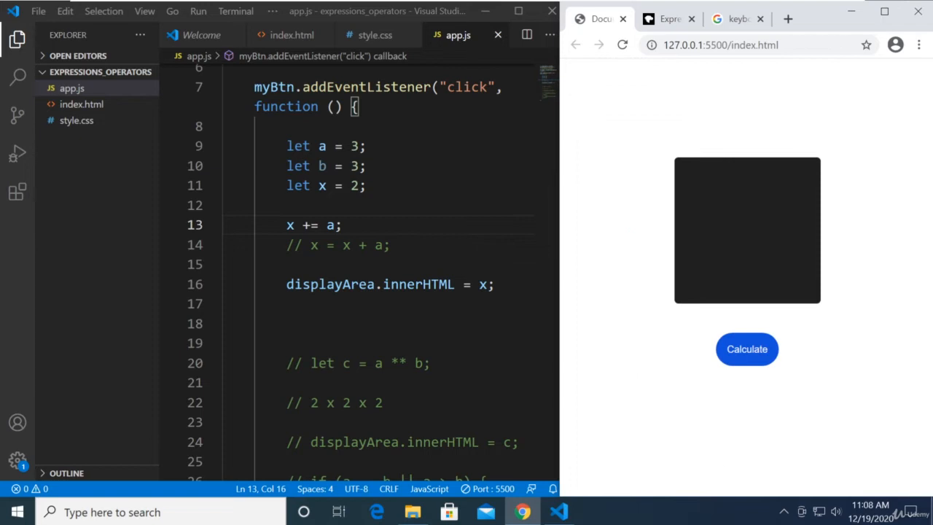
type("-")
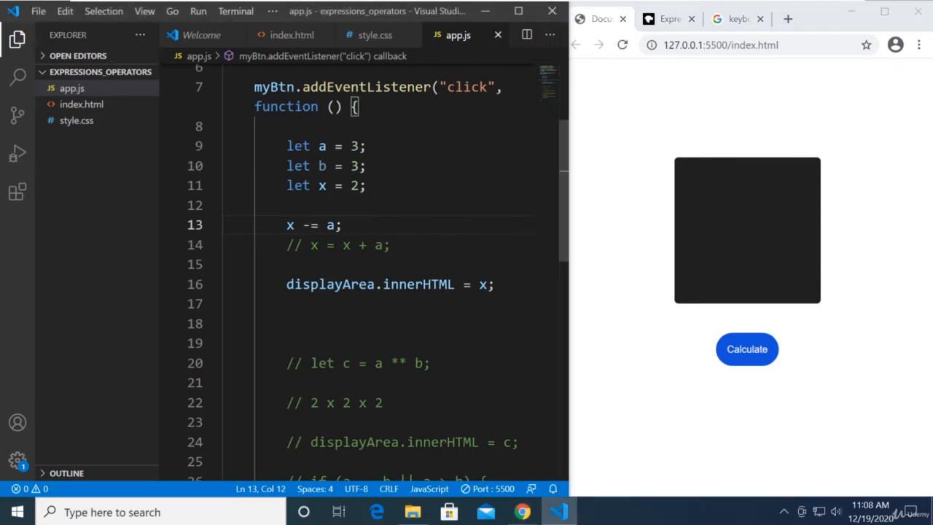
mouse_move(619, 45)
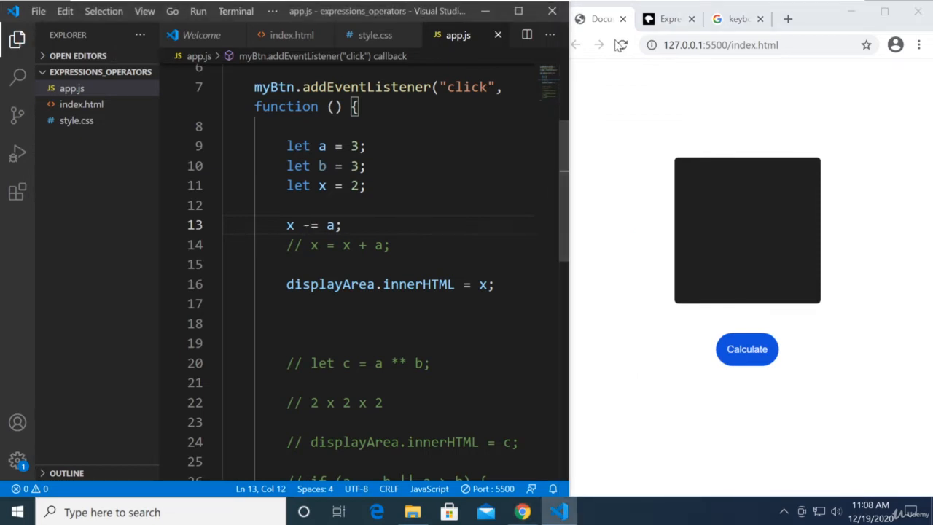
left_click(746, 348)
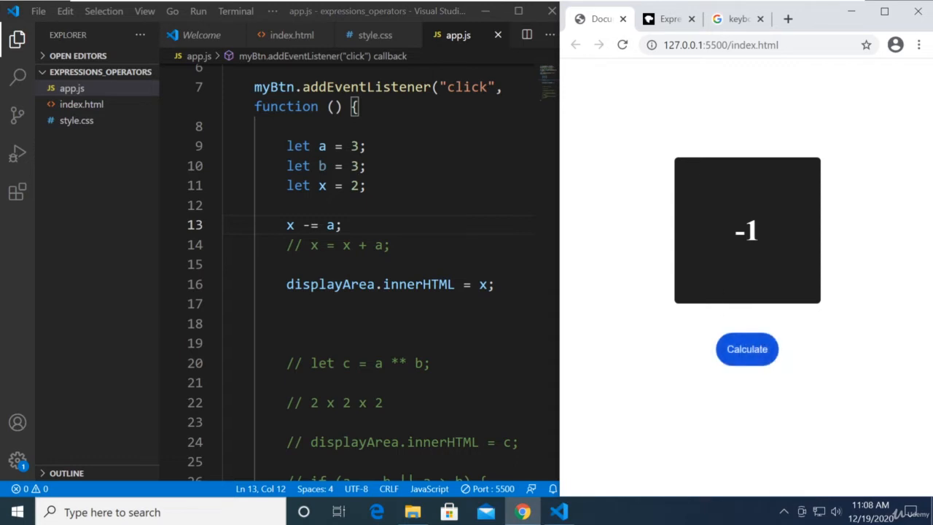
Step: Set the starting value of x to 10 and calculate x after subtracting a
double_click(353, 186)
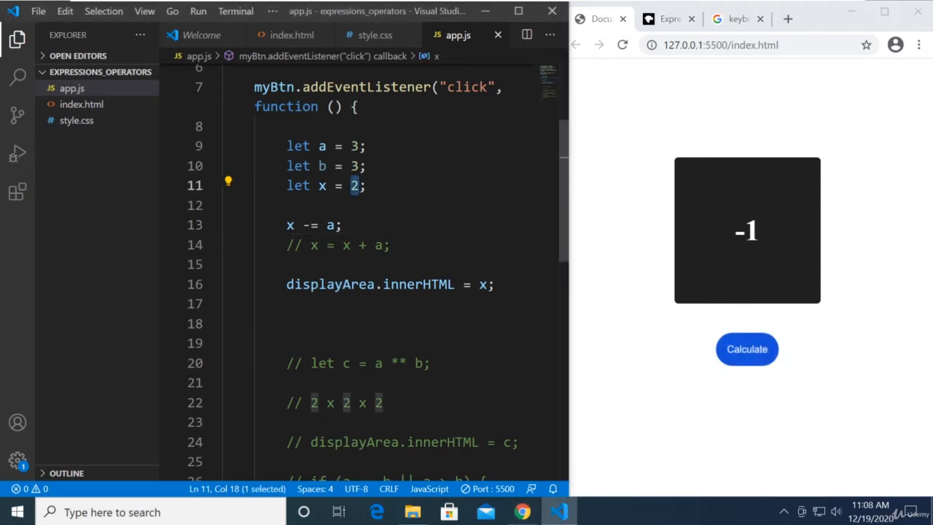
type("10")
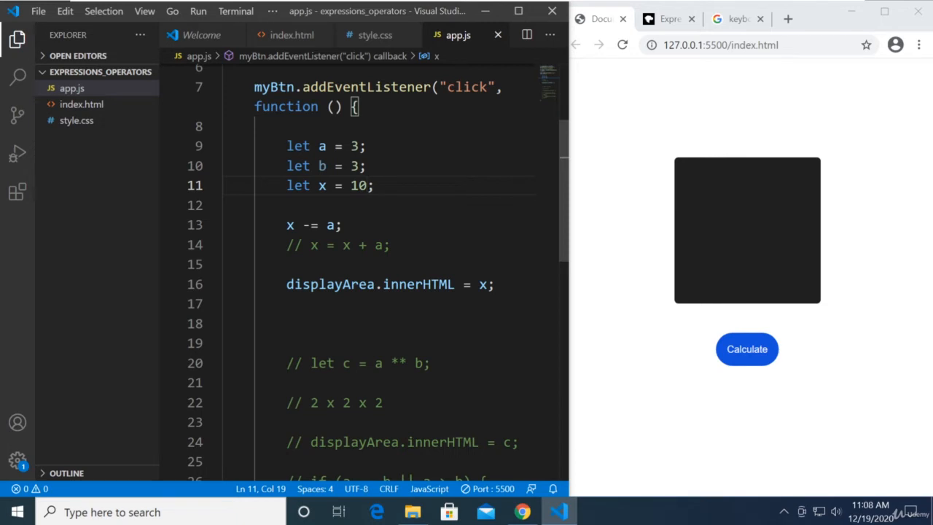
double_click(359, 185)
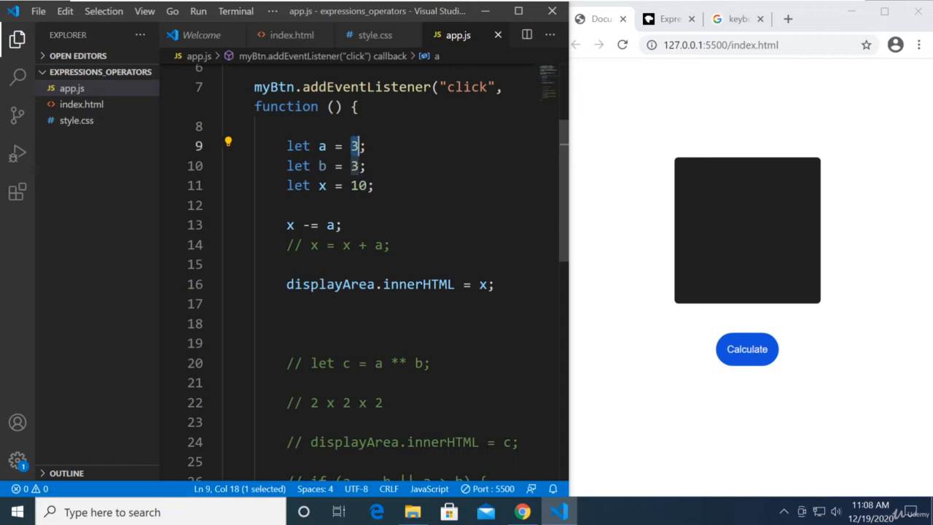
left_click(747, 348)
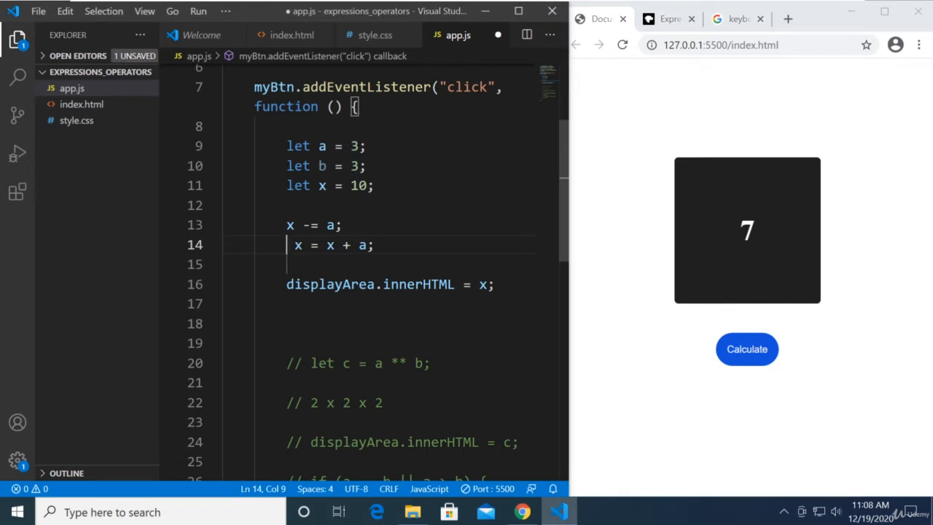
Step: Toggle comments so x -= a stays active with x = x - a commented, then recalculate
left_click_drag(288, 225, 341, 224)
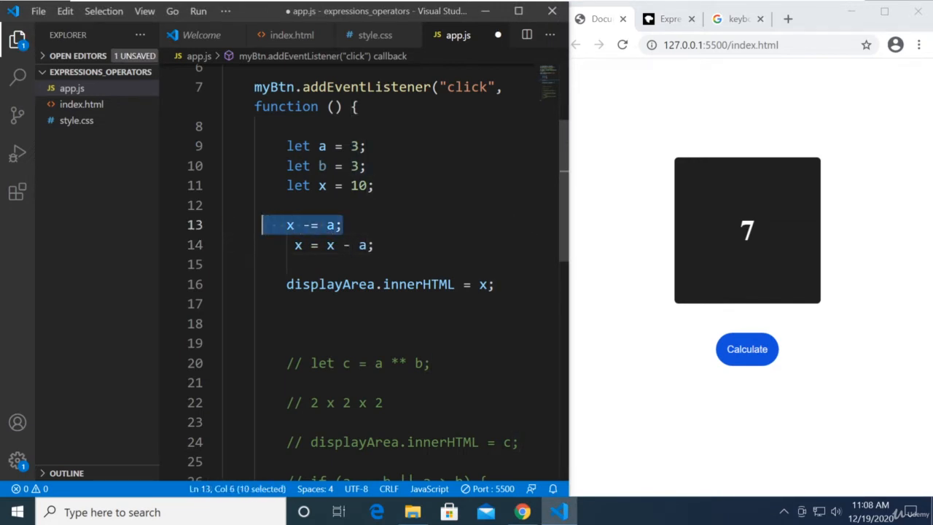
key("ctrl+/")
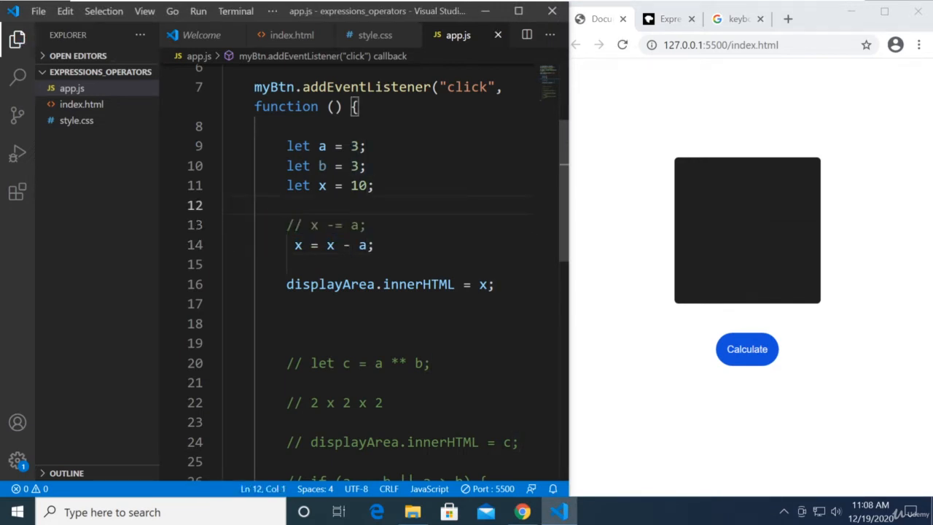
left_click(747, 349)
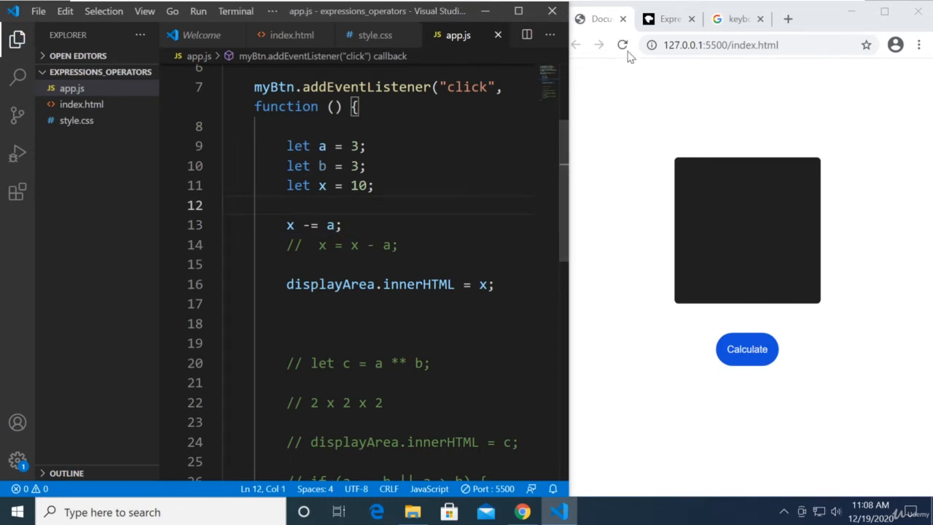
left_click(670, 18)
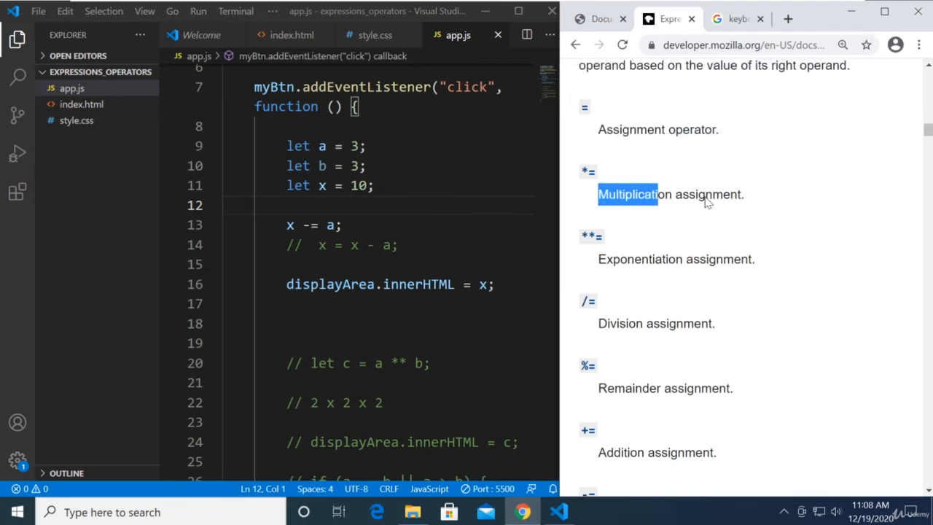
Step: Review the MDN assignment operator listing, highlighting the entries from *= through -=
left_click_drag(628, 194, 729, 194)
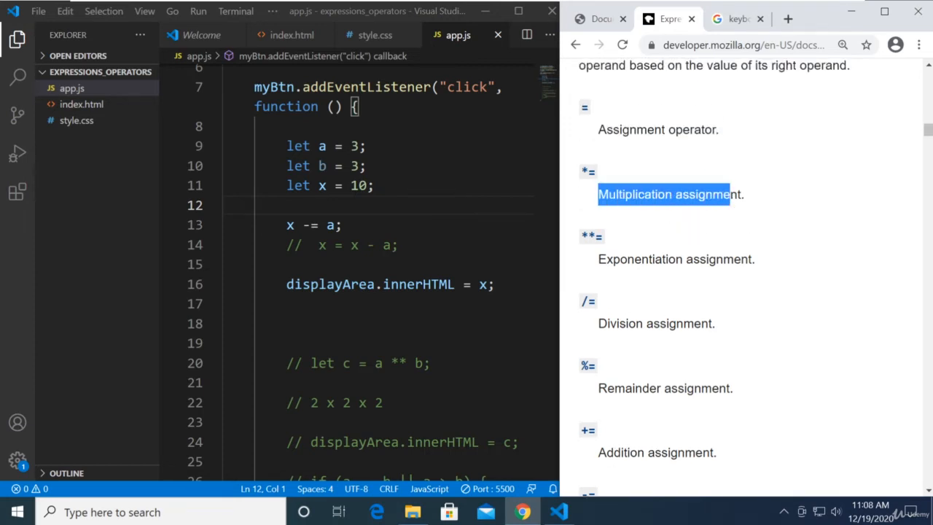
scroll("down", 3)
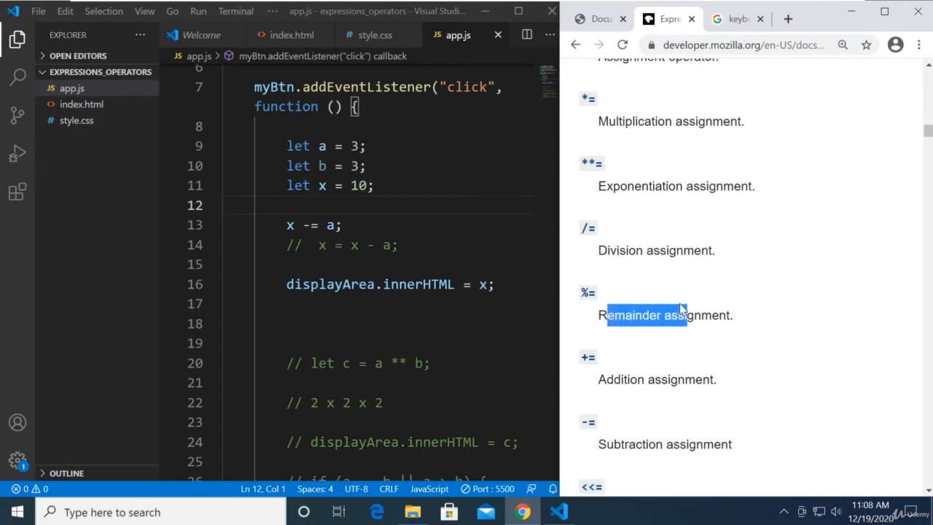
mouse_move(708, 292)
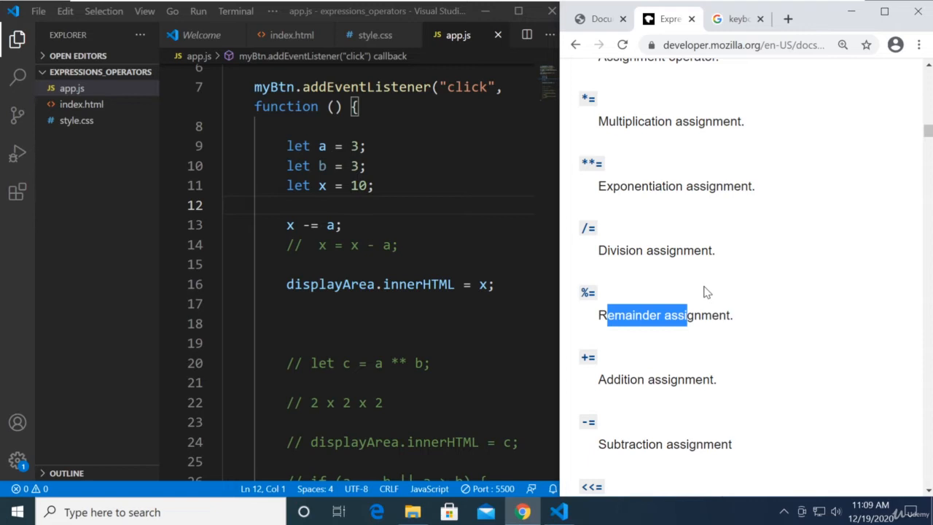
scroll("down", 3)
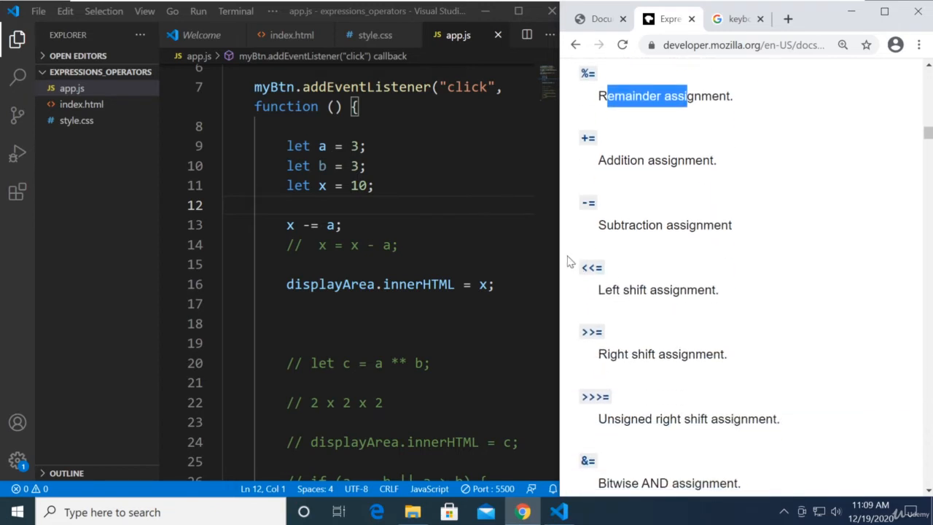
scroll("down", 3)
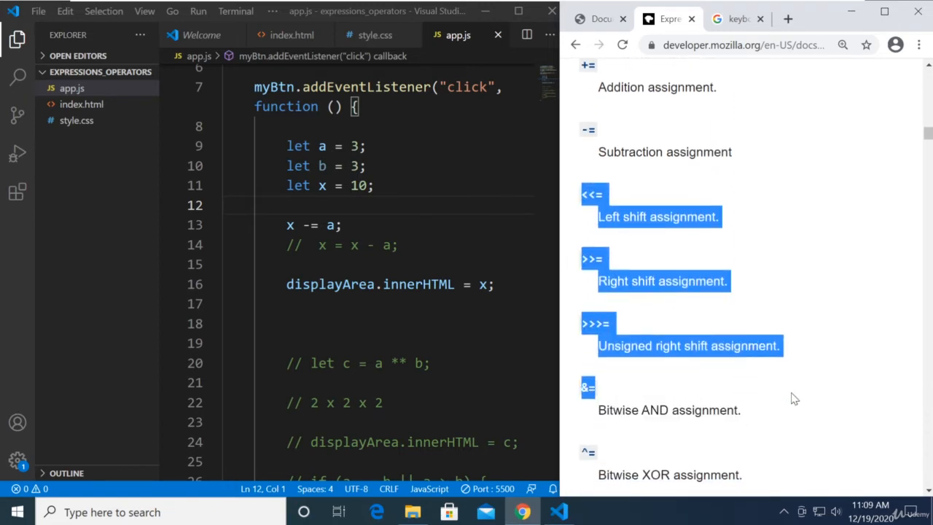
mouse_move(826, 301)
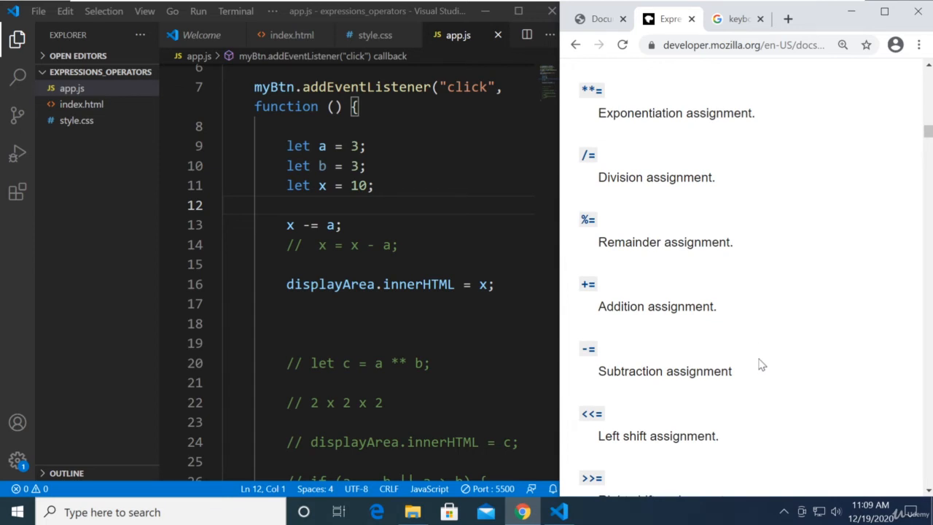
scroll("down", 3)
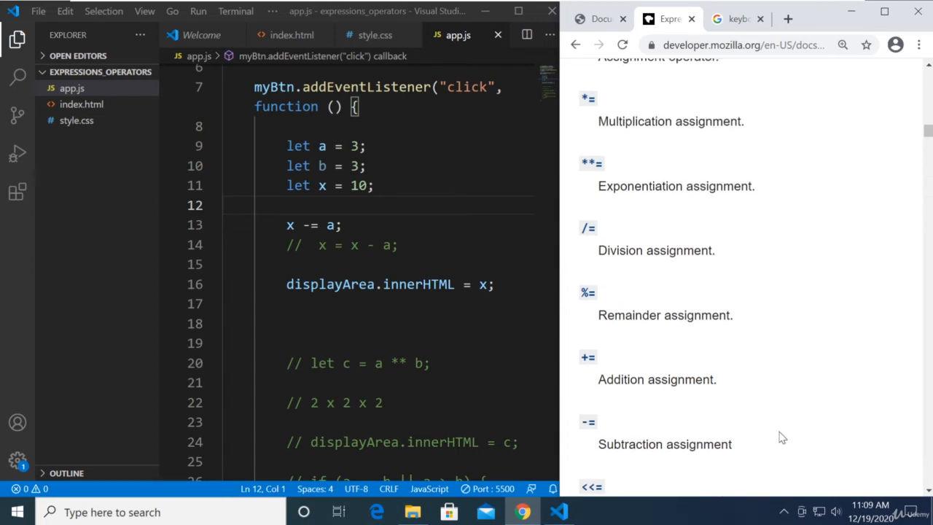
left_click_drag(598, 116, 729, 445)
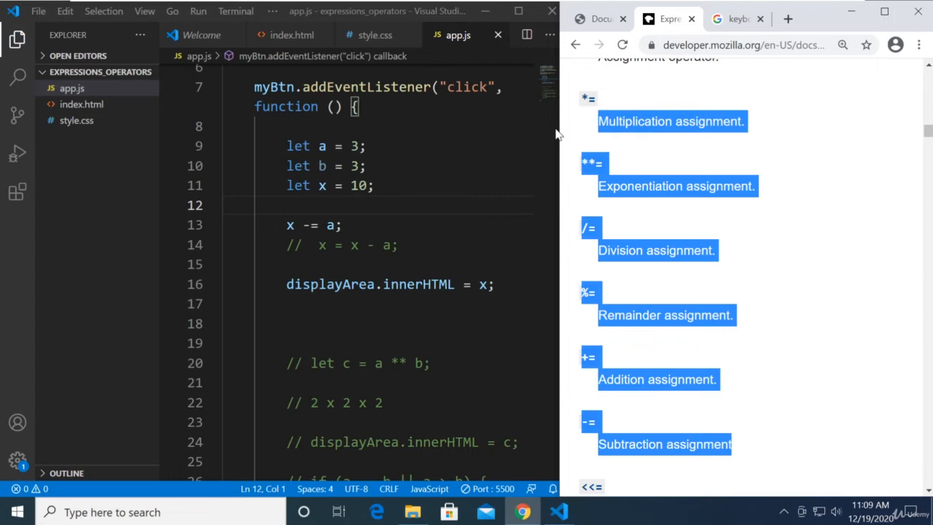
mouse_move(839, 191)
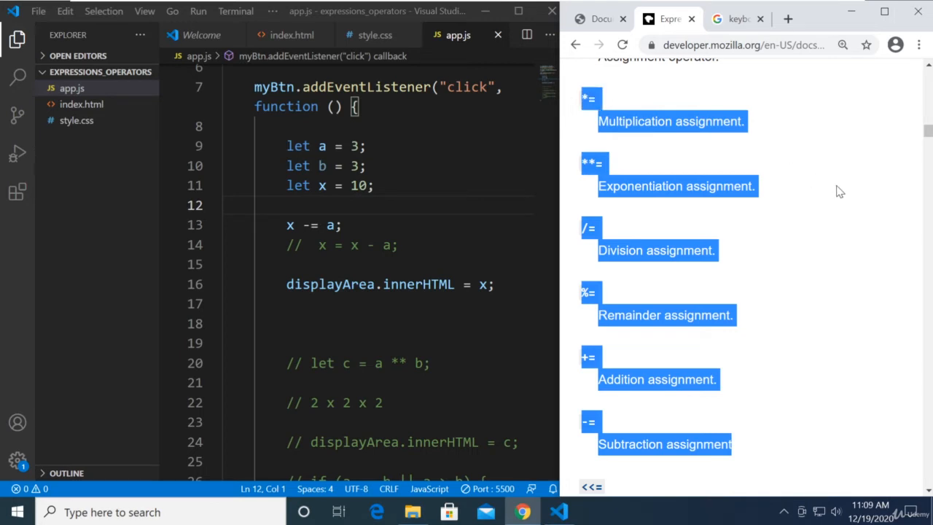
mouse_move(813, 225)
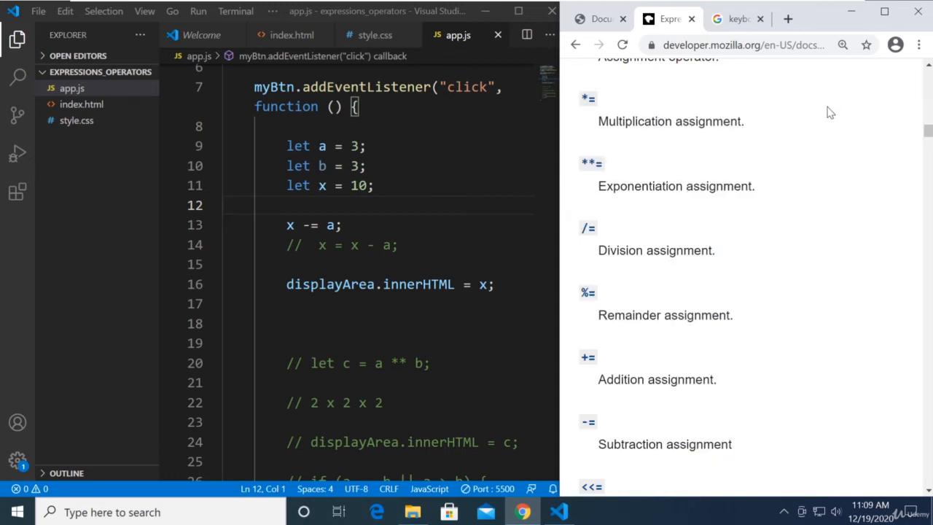
mouse_move(758, 159)
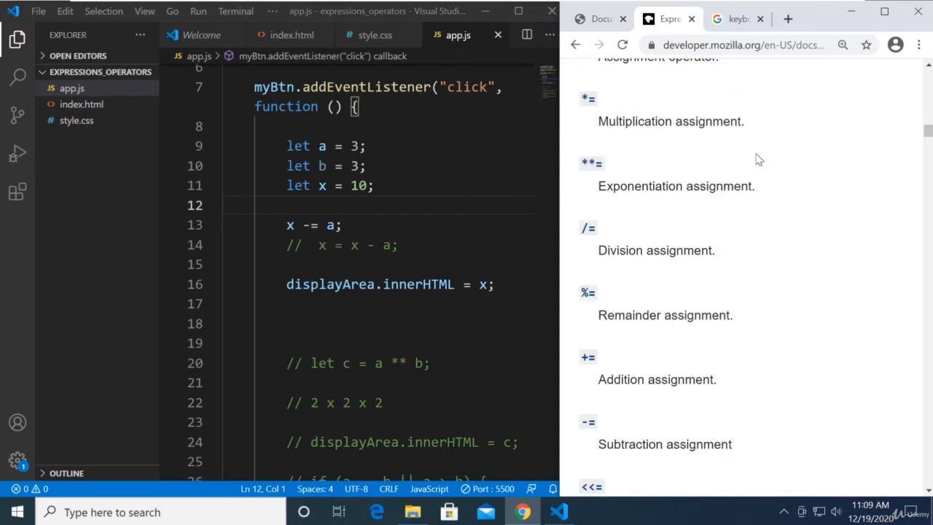
mouse_move(569, 96)
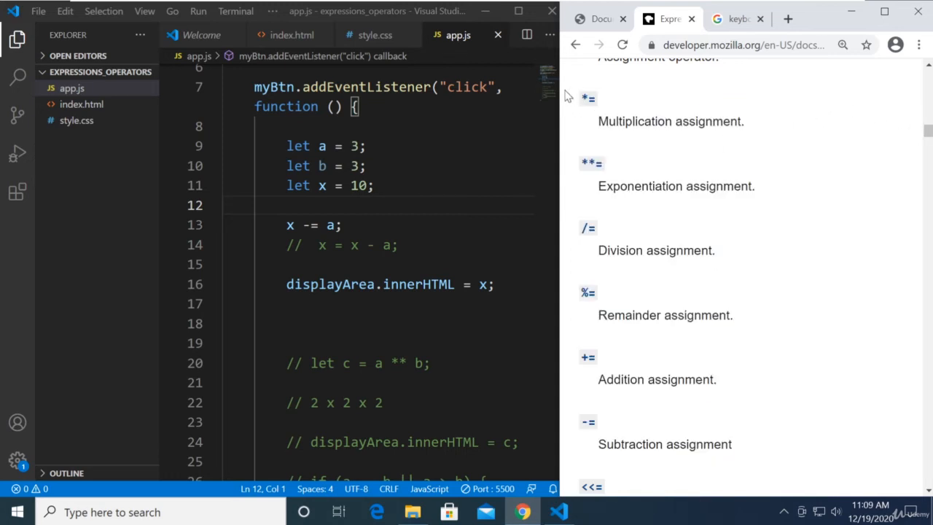
Step: Scroll on through the arithmetic operator section of the MDN Operators page
scroll("down", 3)
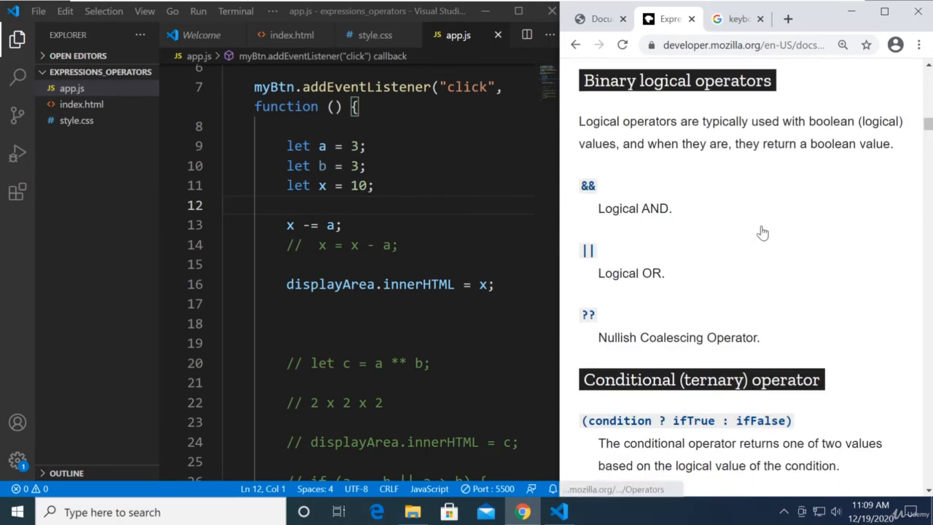
scroll("down", 3)
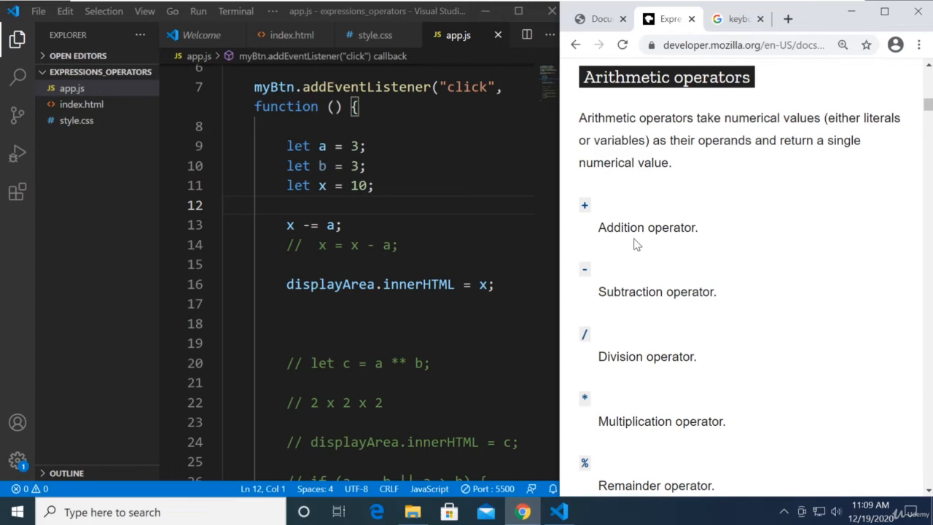
mouse_move(732, 277)
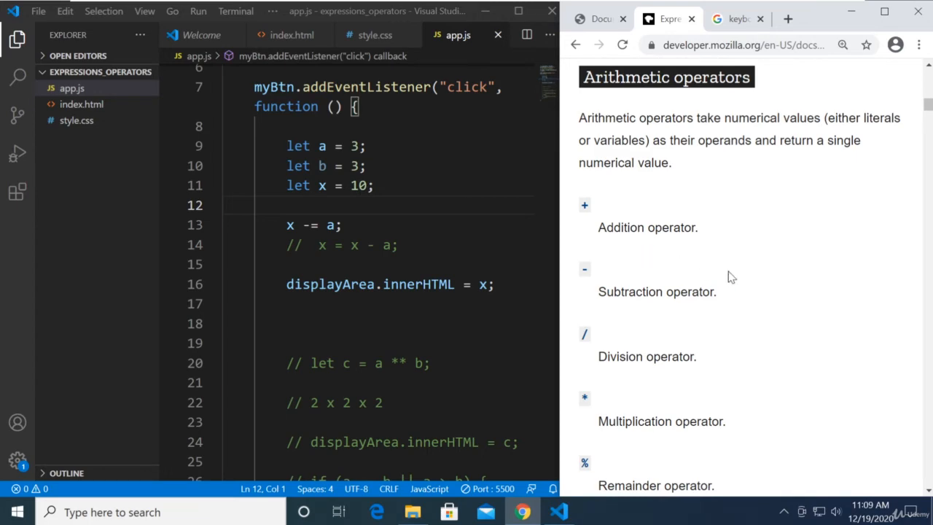
scroll("down", 3)
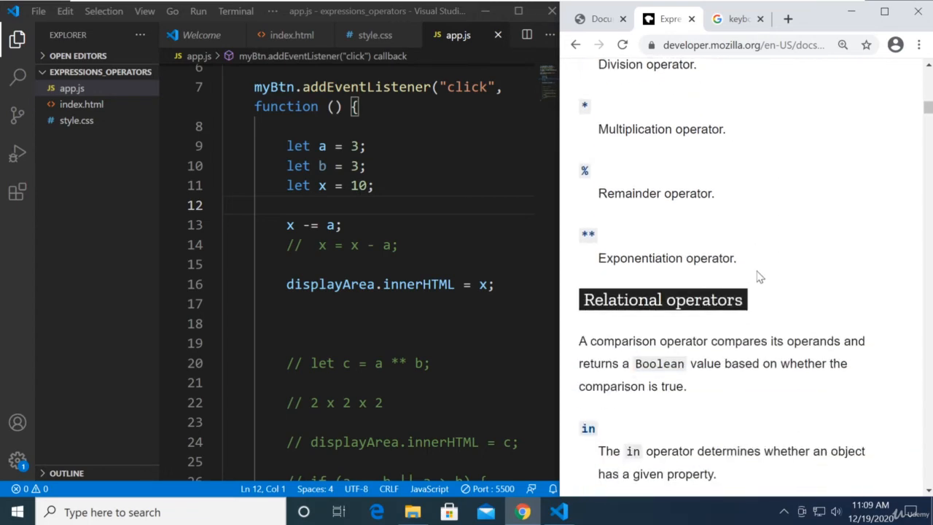
scroll("down", 3)
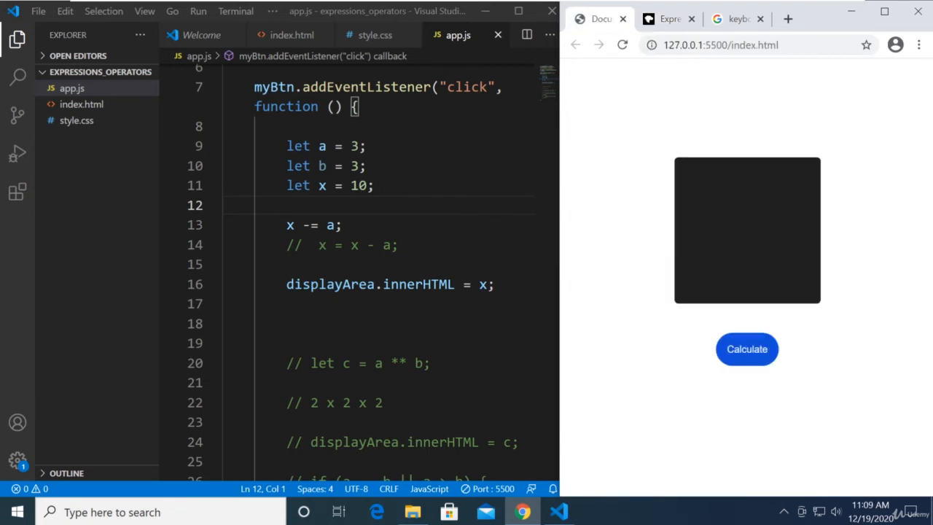
Step: Change the example to x *= a; with x = x * a; commented, and calculate to show 30
type("*")
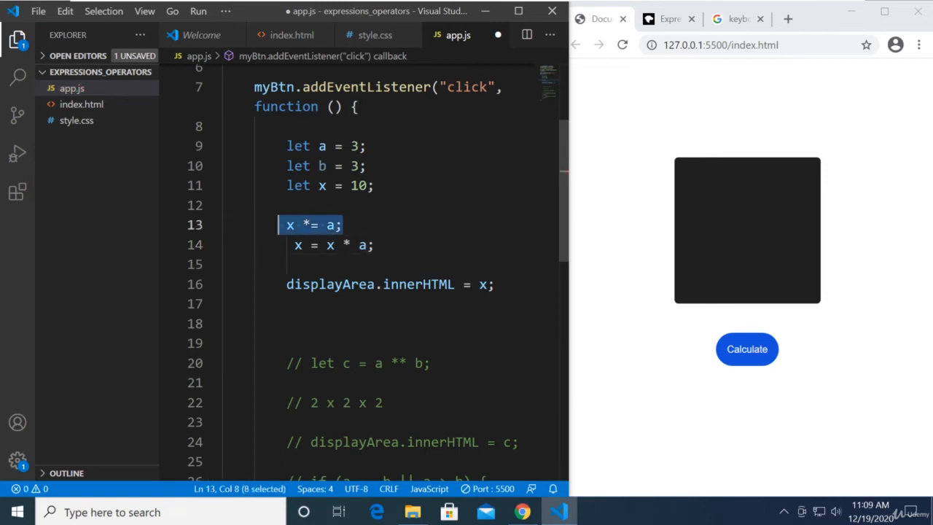
key("ctrl+/")
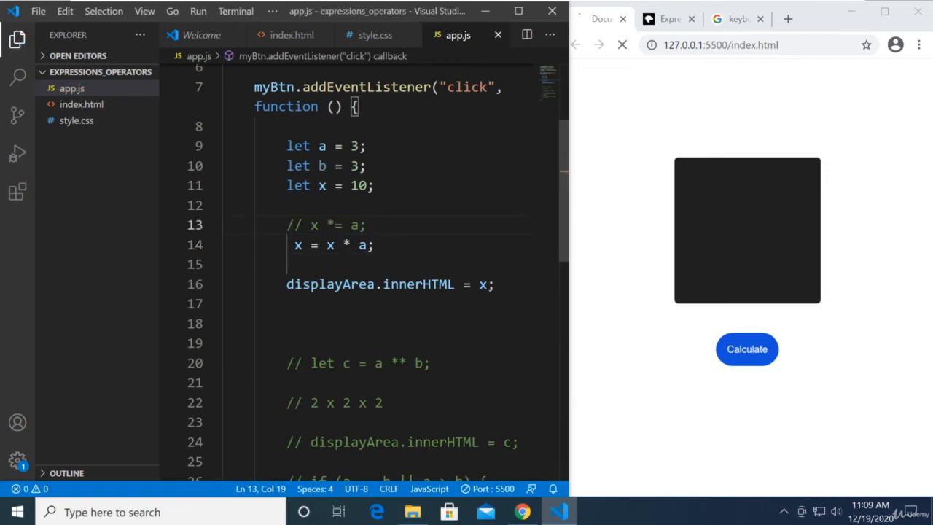
left_click(668, 18)
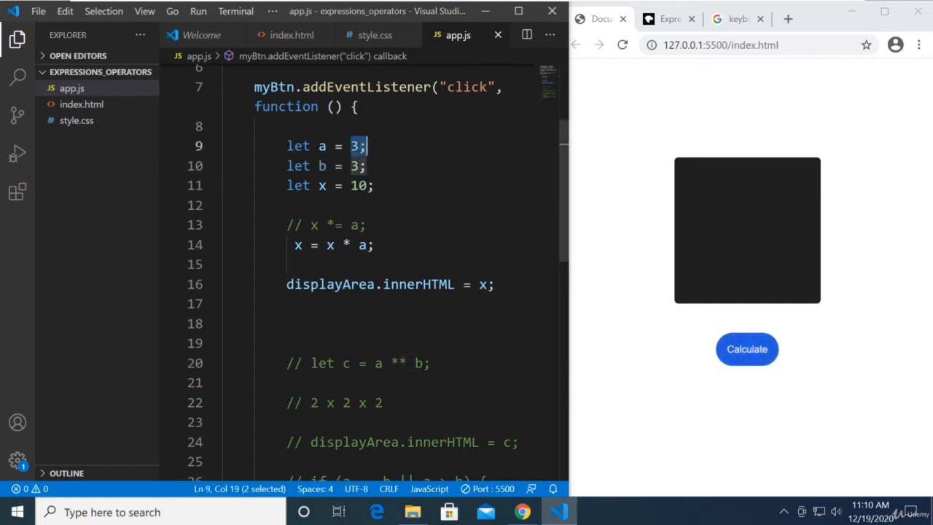
left_click(747, 349)
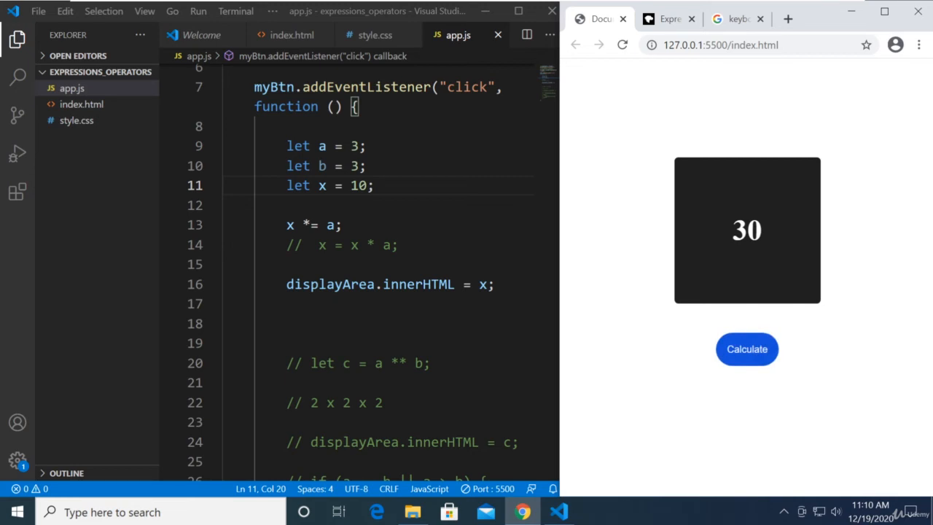
left_click(668, 18)
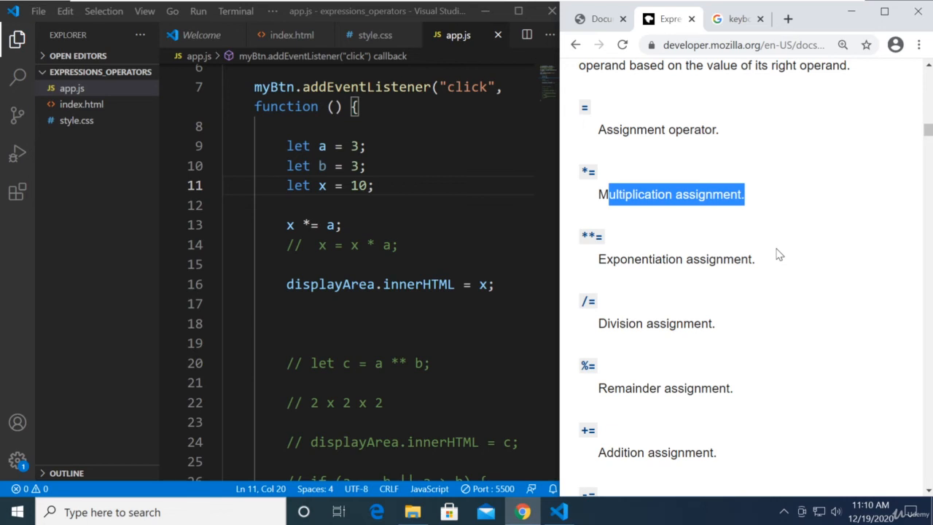
Step: Scroll the MDN assignment operators list and highlight the Multiplication assignment description
scroll("down", 3)
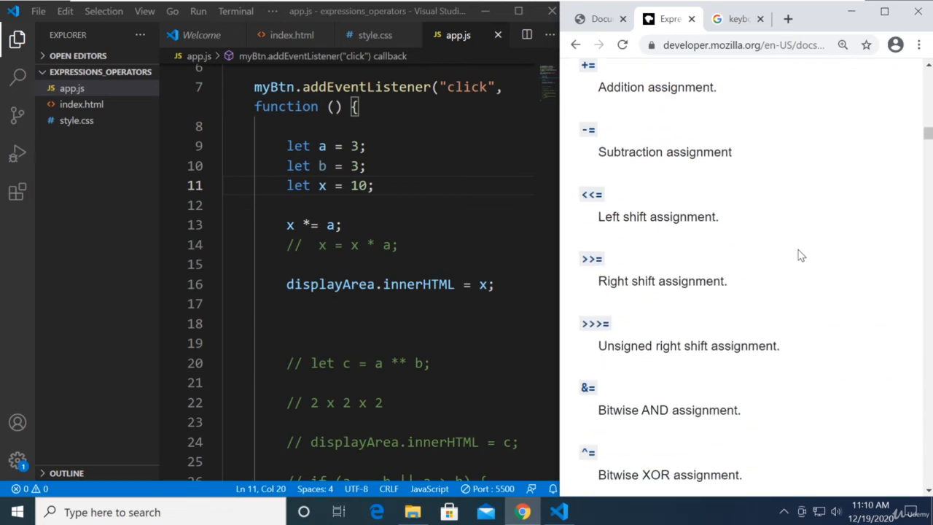
mouse_move(620, 241)
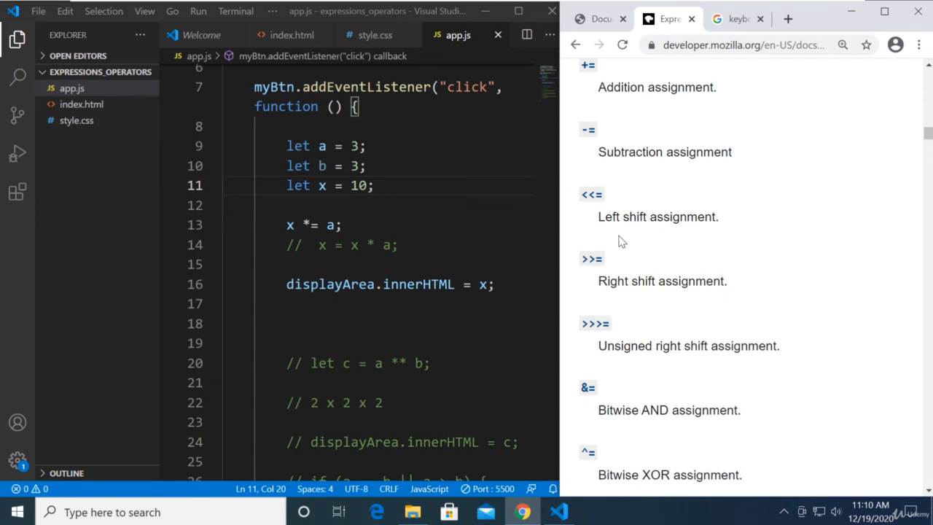
scroll("down", 3)
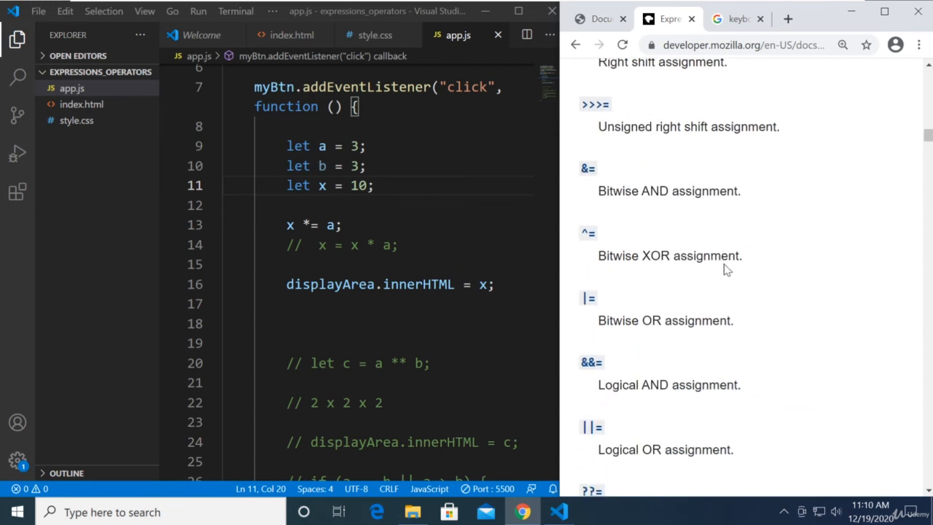
scroll("up", 3)
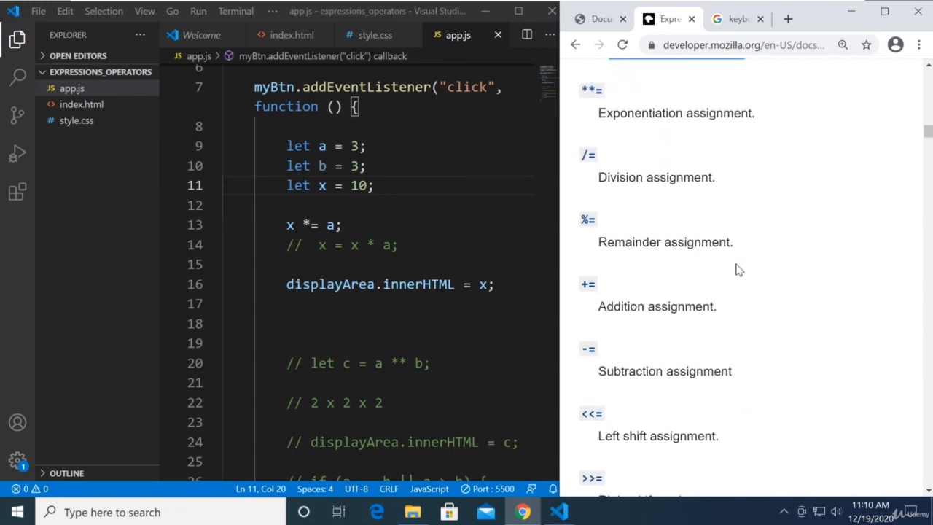
scroll("up", 3)
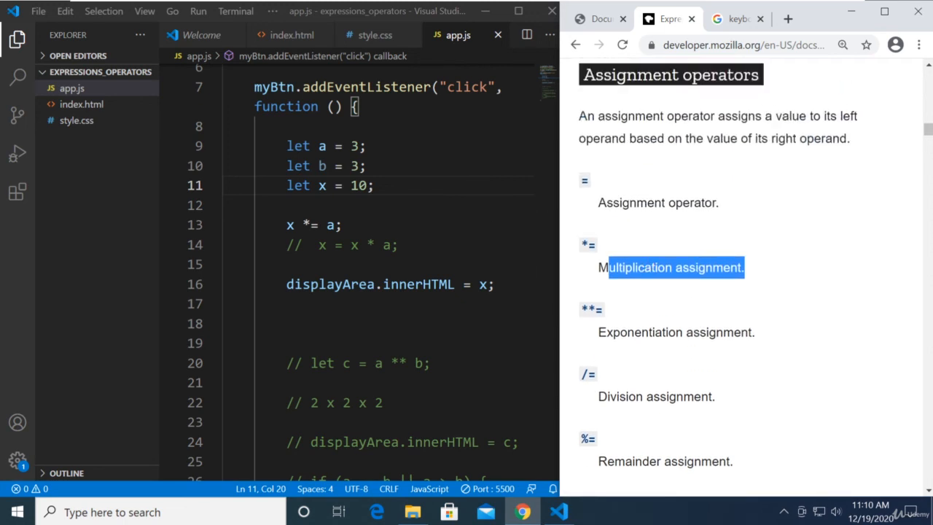
left_click_drag(286, 146, 374, 185)
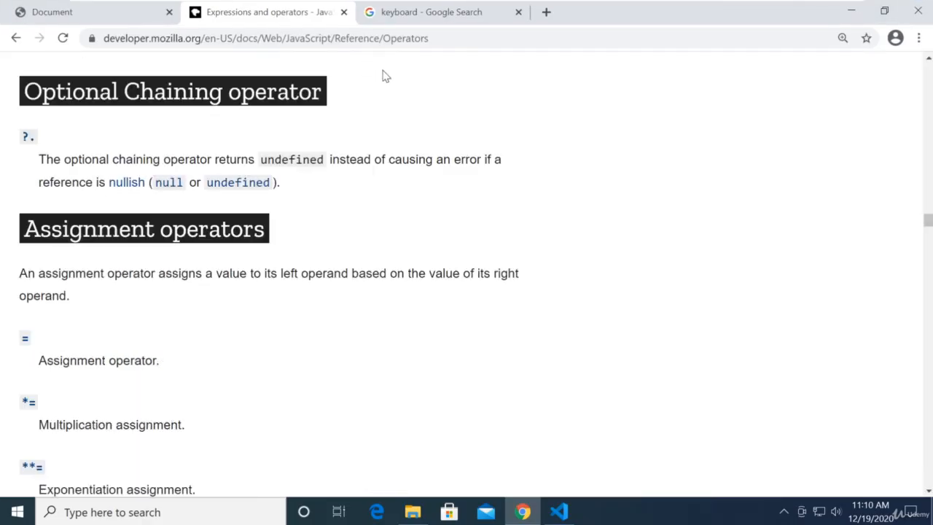
mouse_move(820, 214)
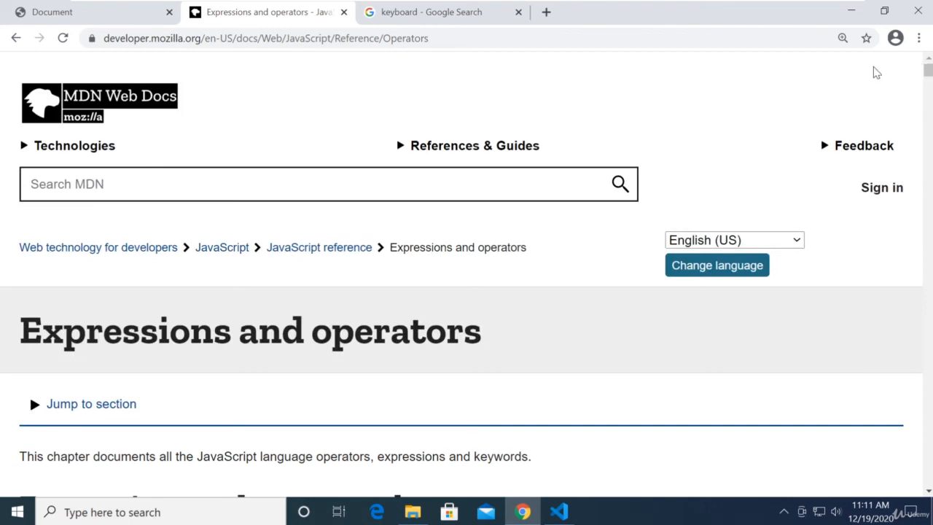
mouse_move(318, 247)
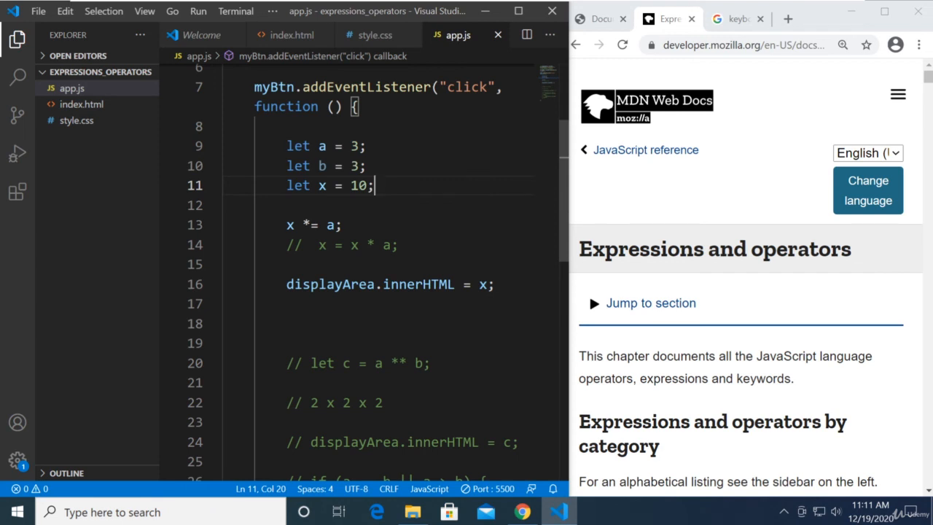
Step: Scroll the MDN operators page down to the Primary expressions section (this, function, class)
scroll("down", 3)
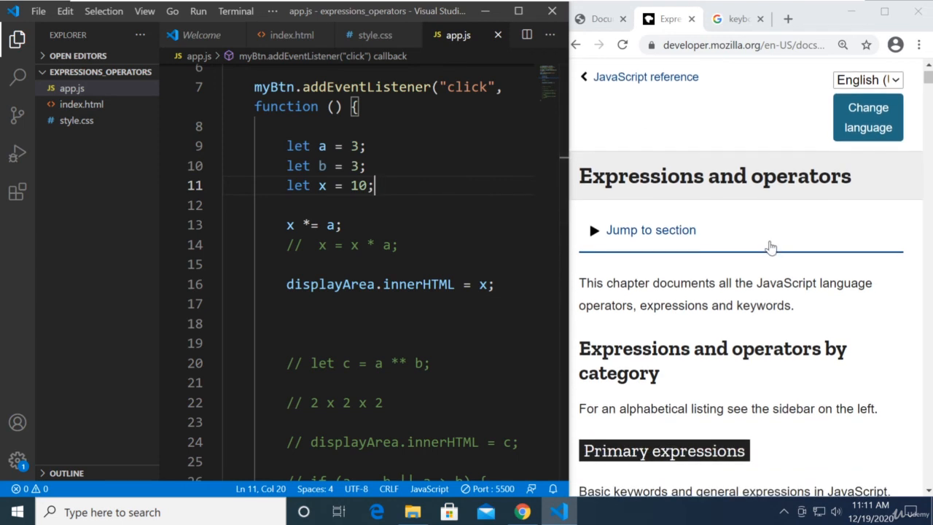
scroll("down", 3)
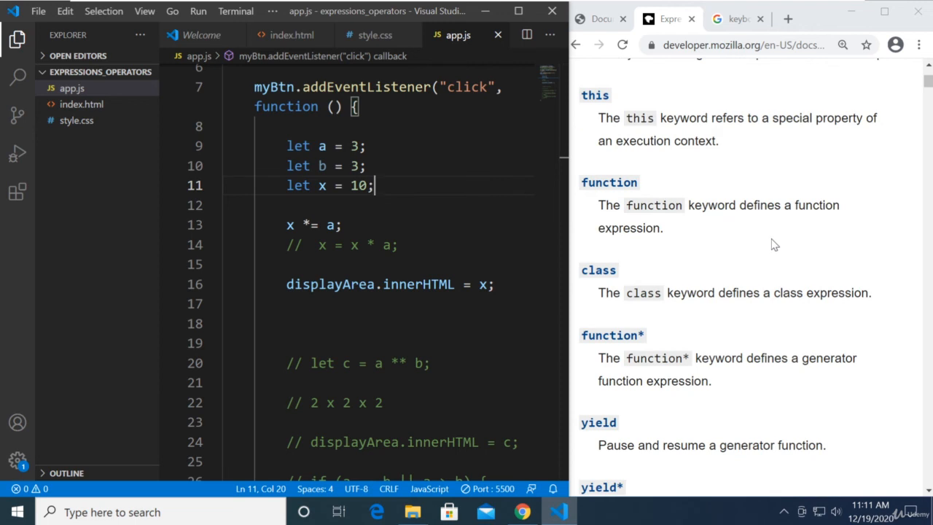
mouse_move(771, 244)
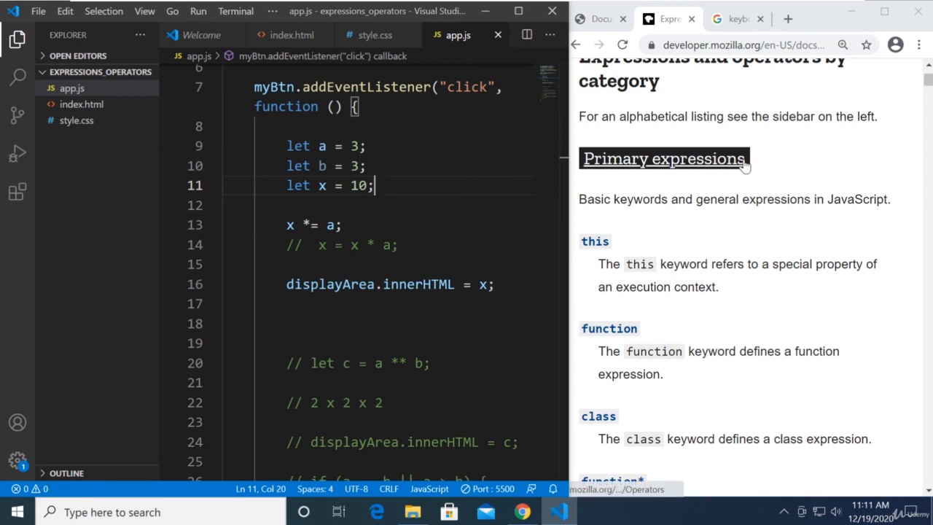
mouse_move(747, 195)
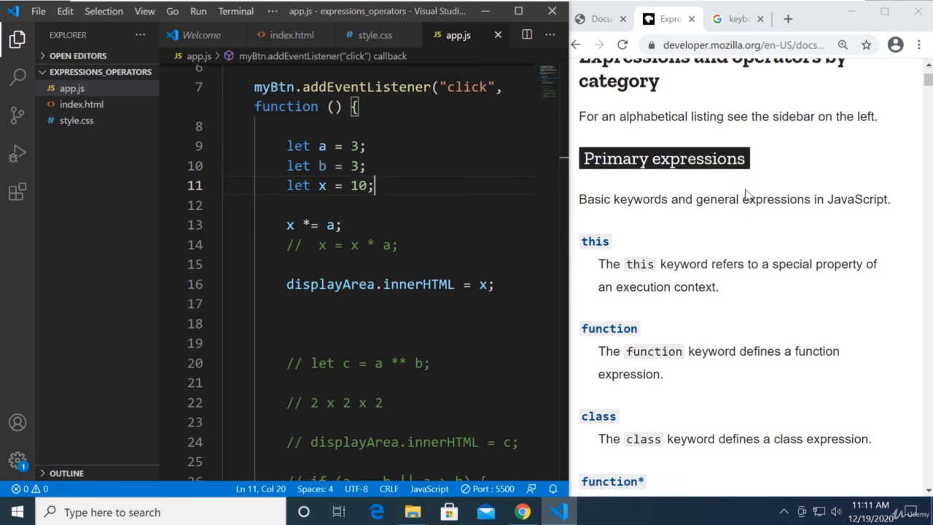